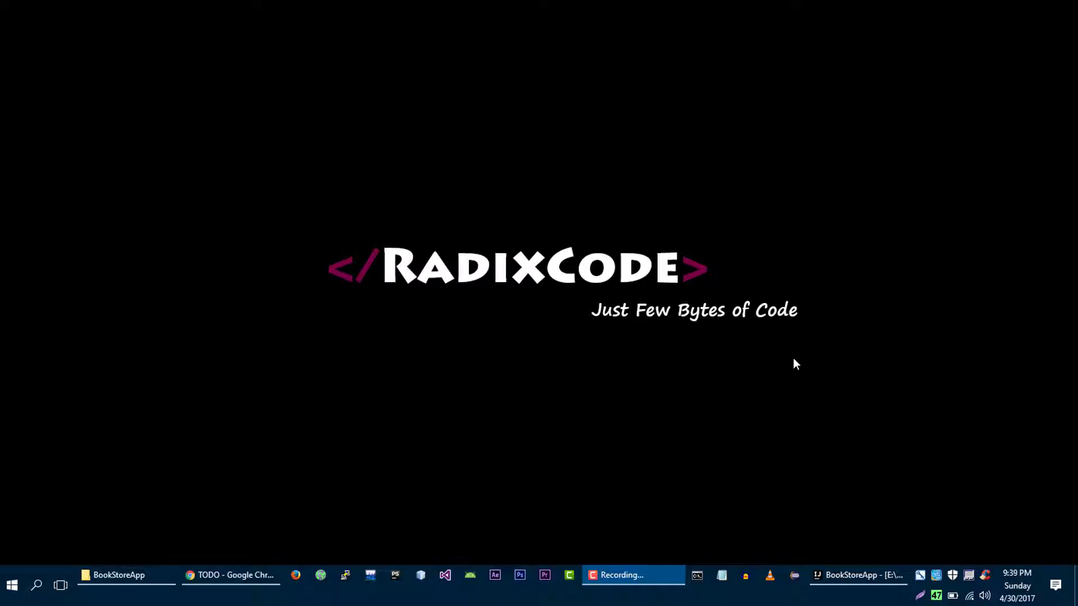
pyautogui.moveTo(813, 426)
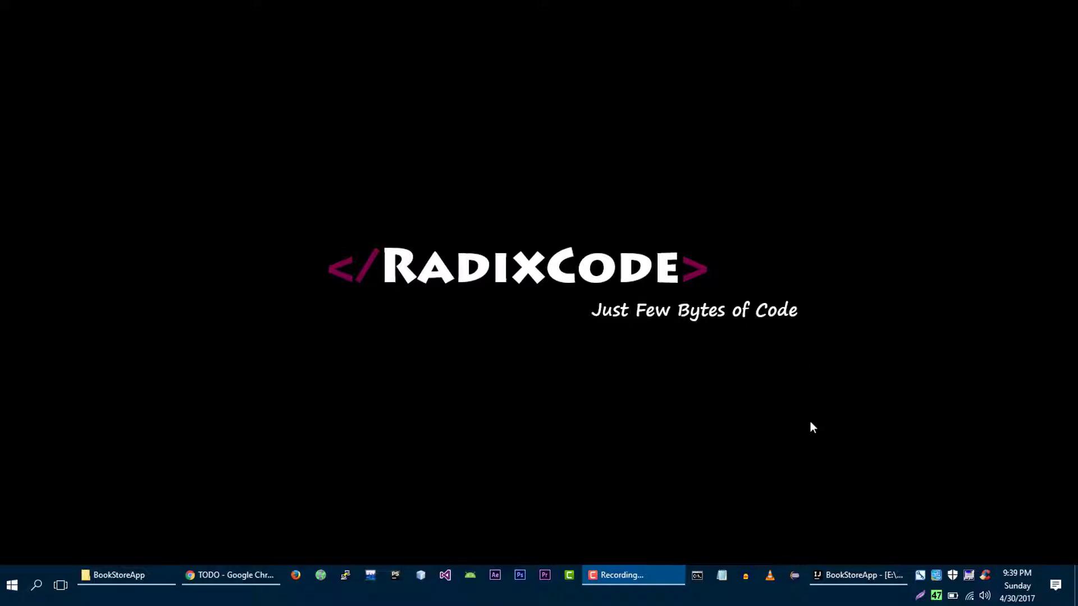
# Bring the BookStoreApp project window to the front with BooksController.java showing
pyautogui.click(857, 574)
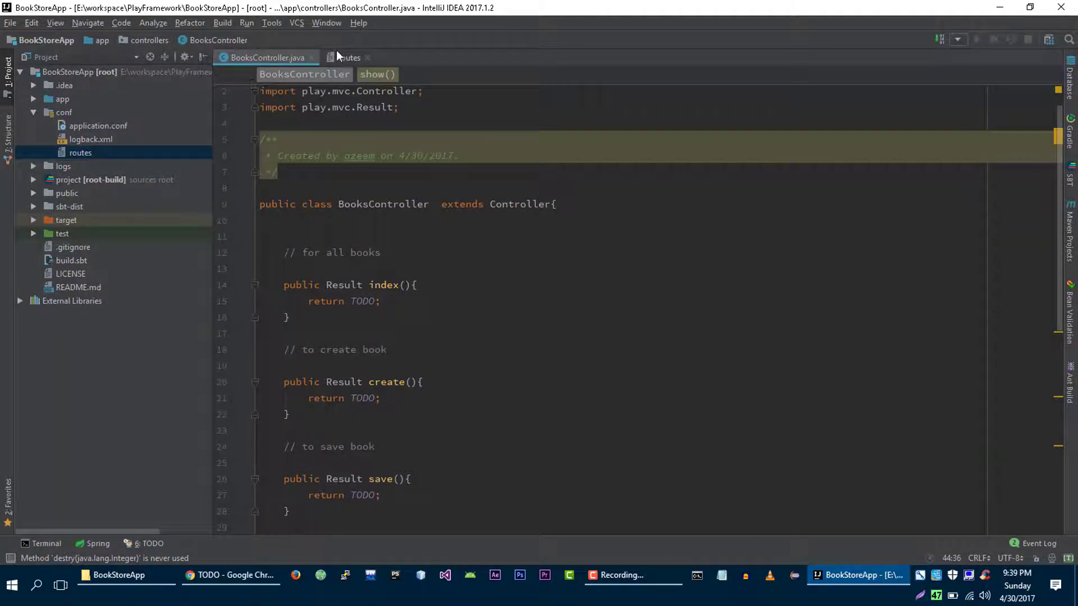
# Show the routes file and expand the app folder to reveal its subfolders
pyautogui.click(347, 57)
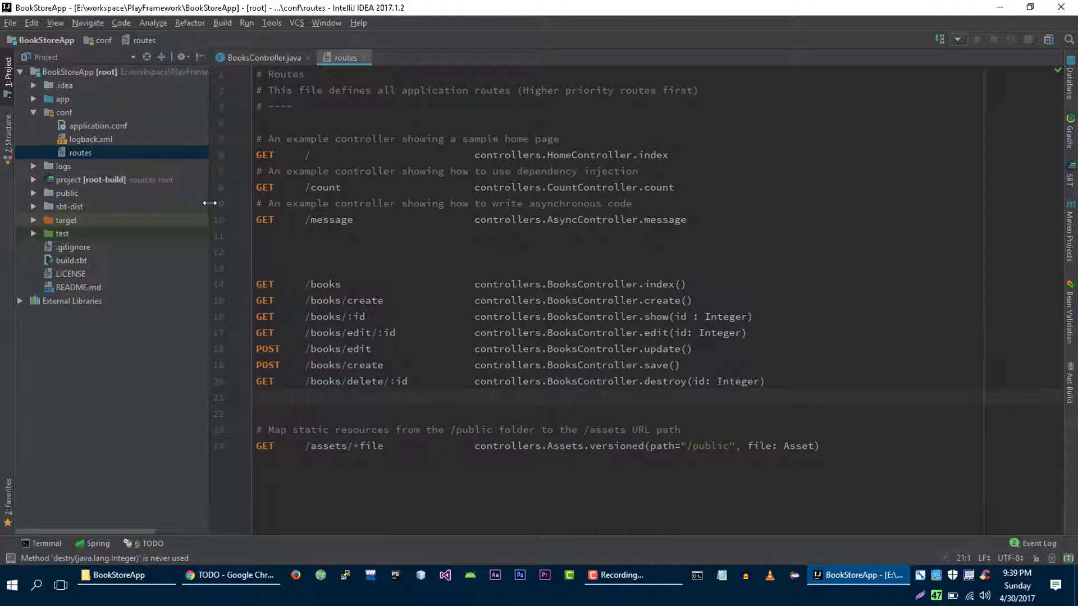
pyautogui.click(22, 72)
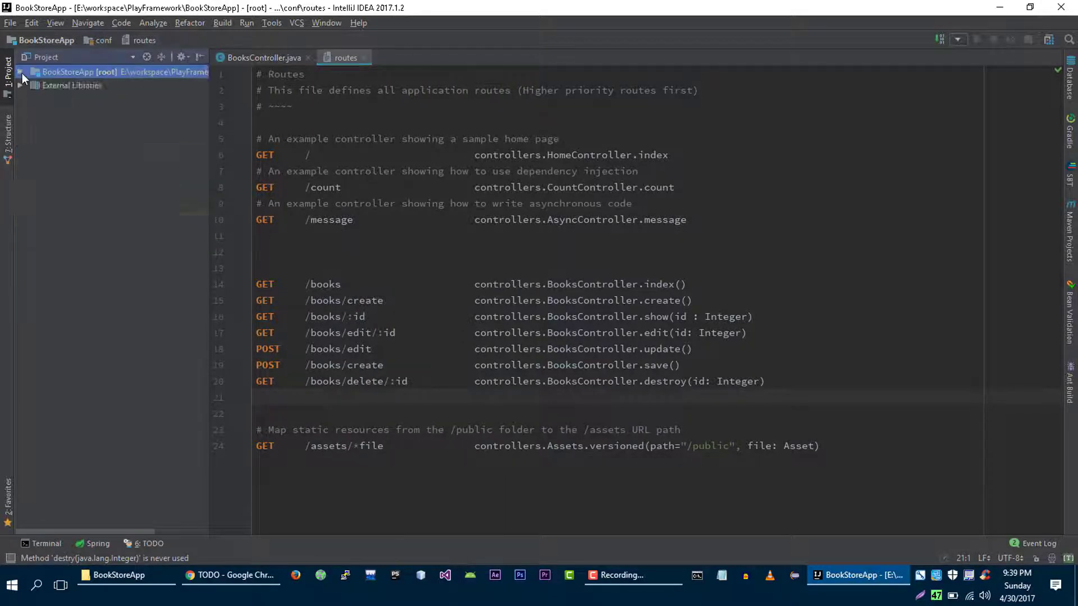
pyautogui.click(22, 72)
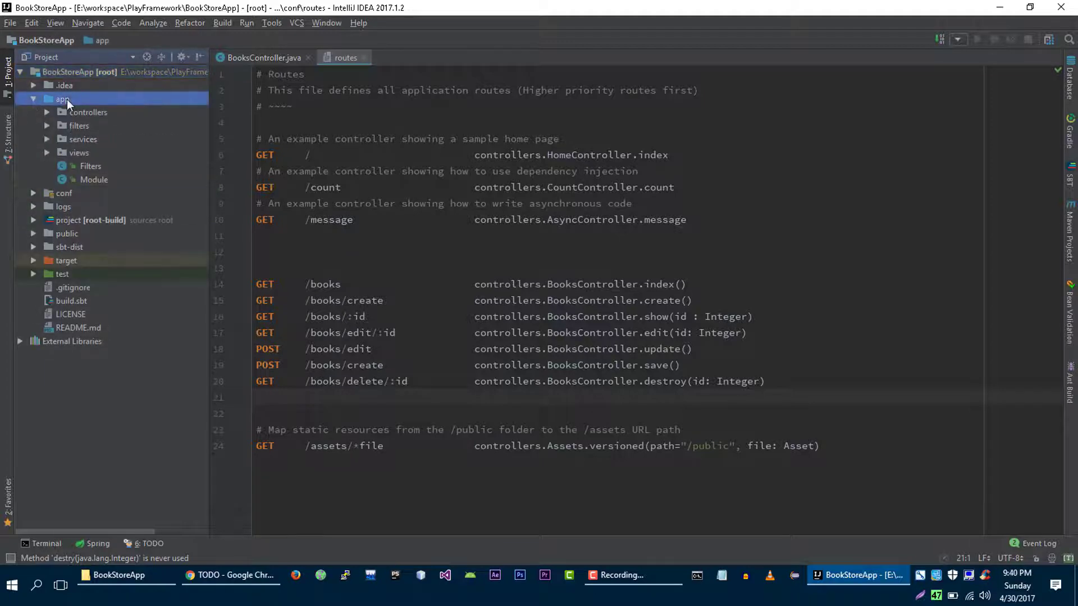
# Create a models package inside app and start a new Java class in it
pyautogui.rightClick(62, 99)
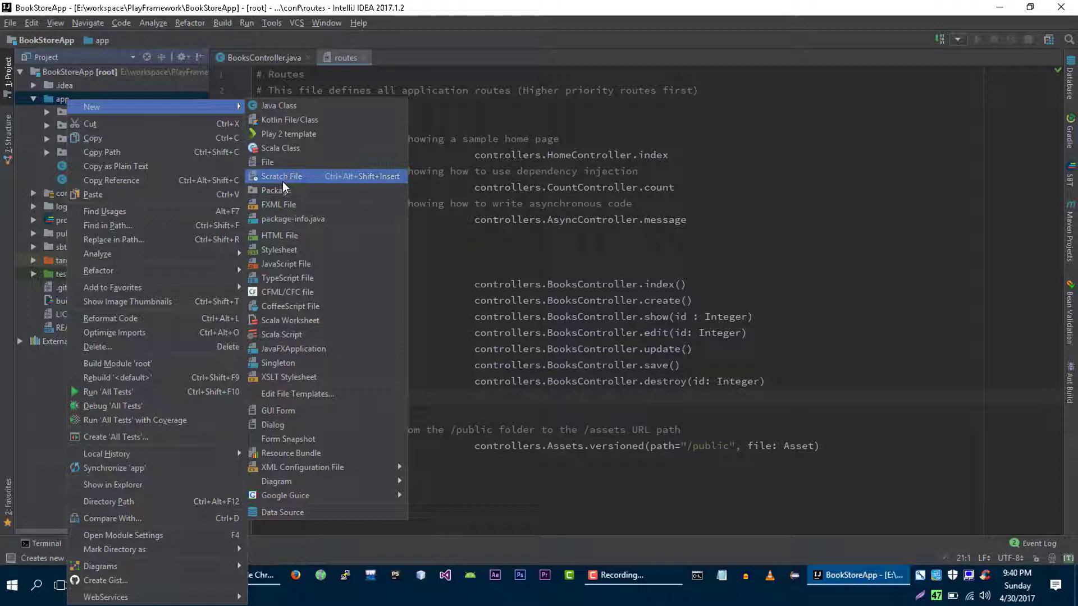
pyautogui.click(277, 190)
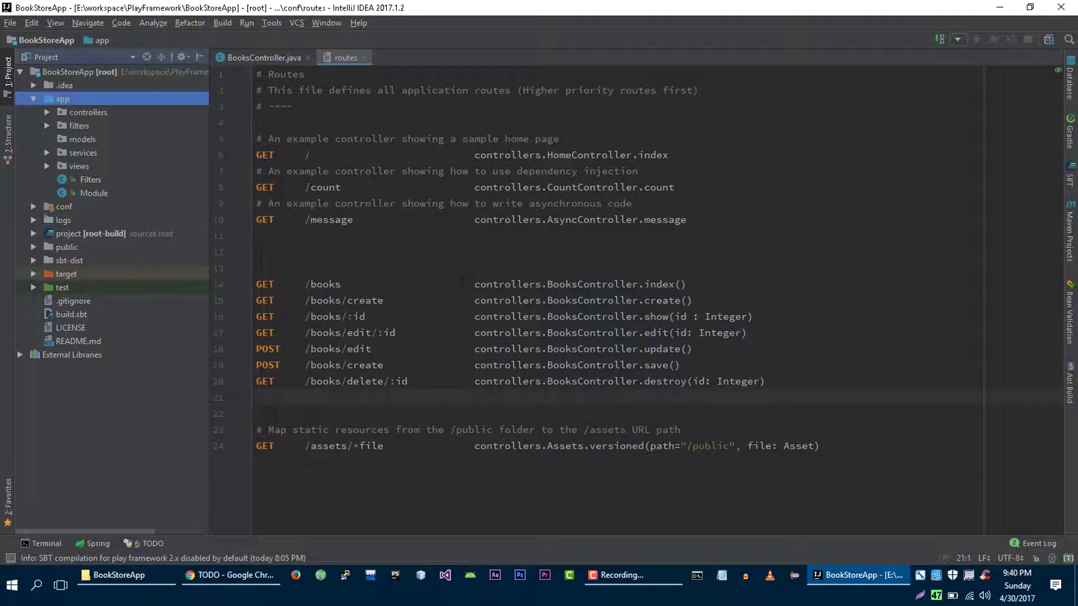
pyautogui.rightClick(82, 139)
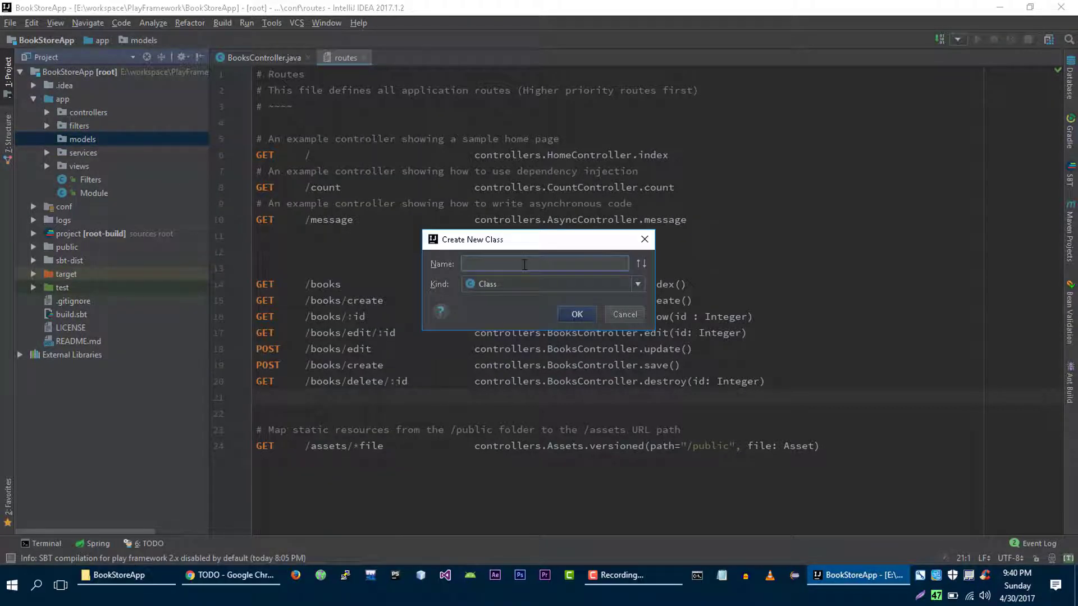
# Create the Book class and declare public Integer id and String title fields
pyautogui.write('Book')
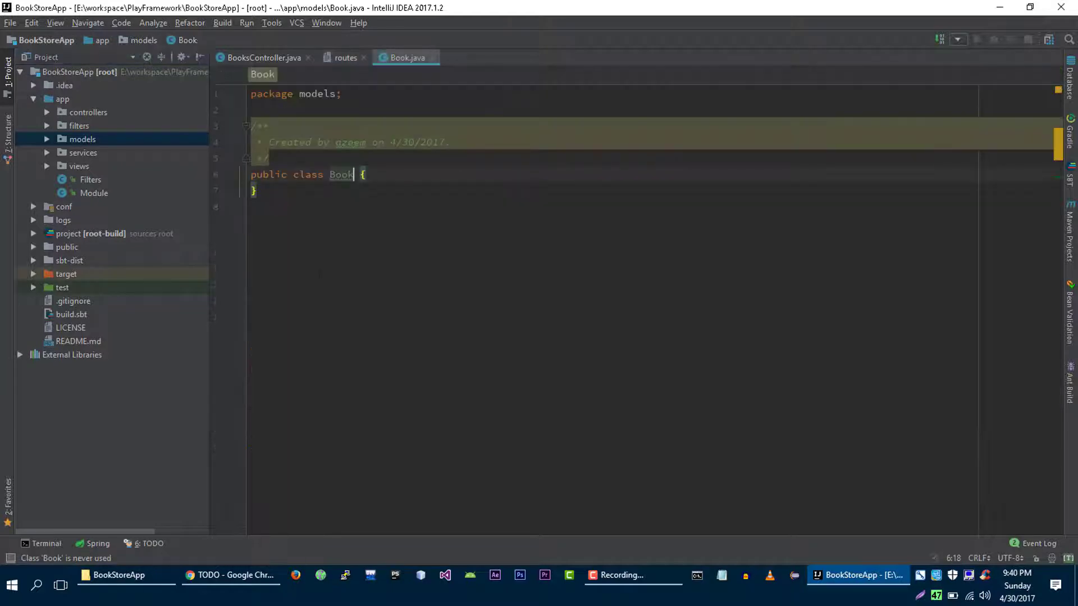
pyautogui.press('Enter')
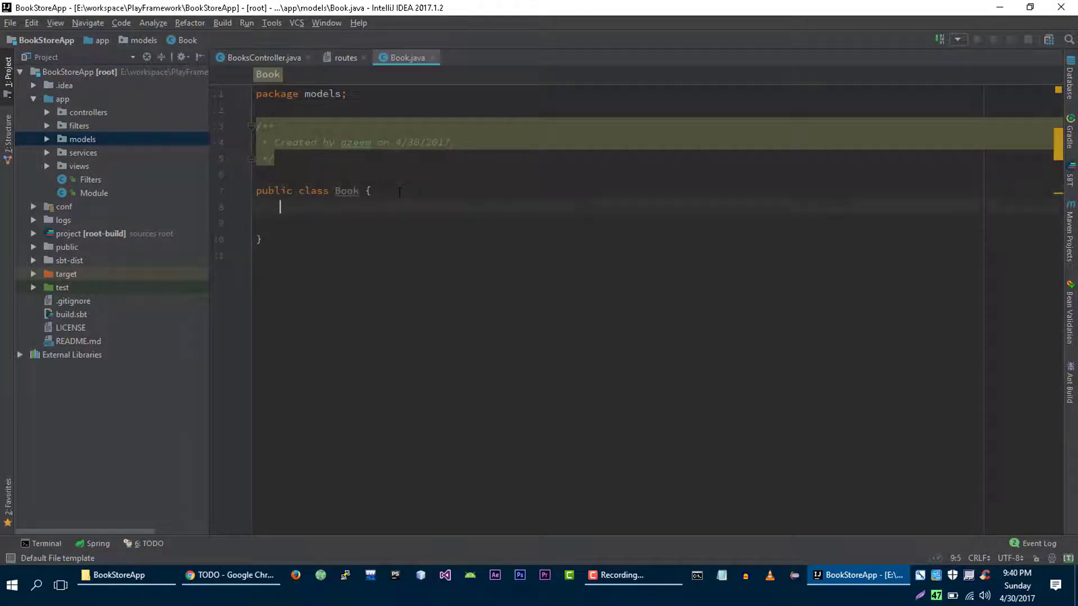
pyautogui.press('enter')
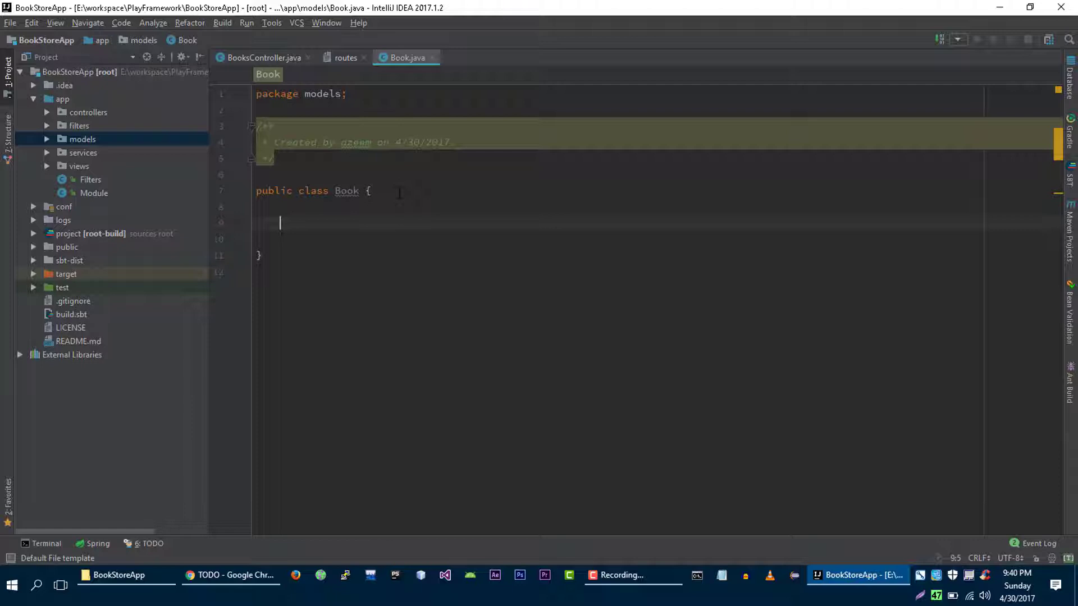
pyautogui.write('public')
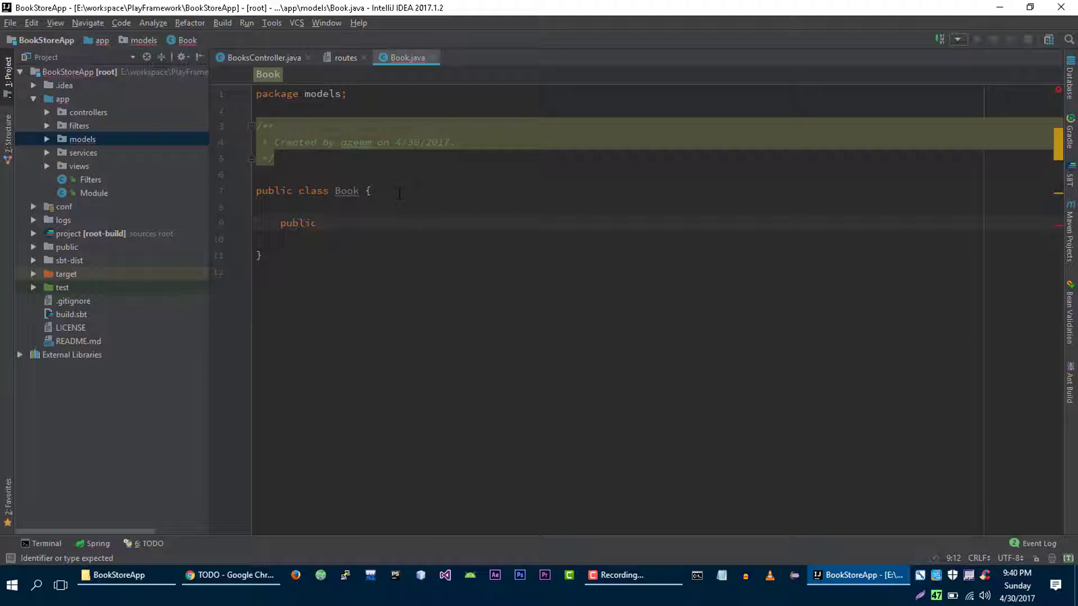
pyautogui.write('I')
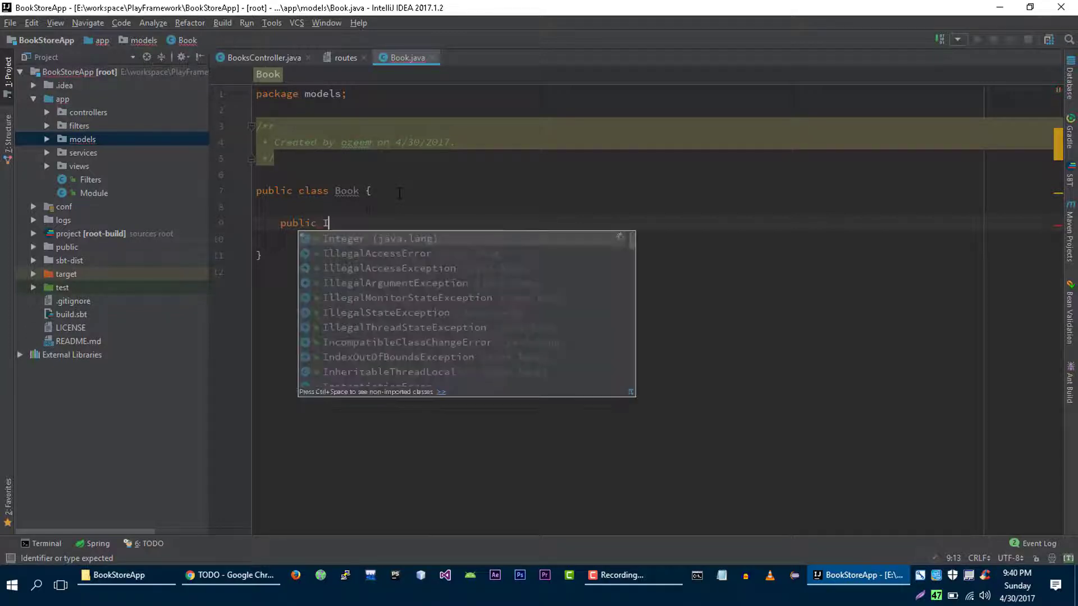
pyautogui.click(344, 238)
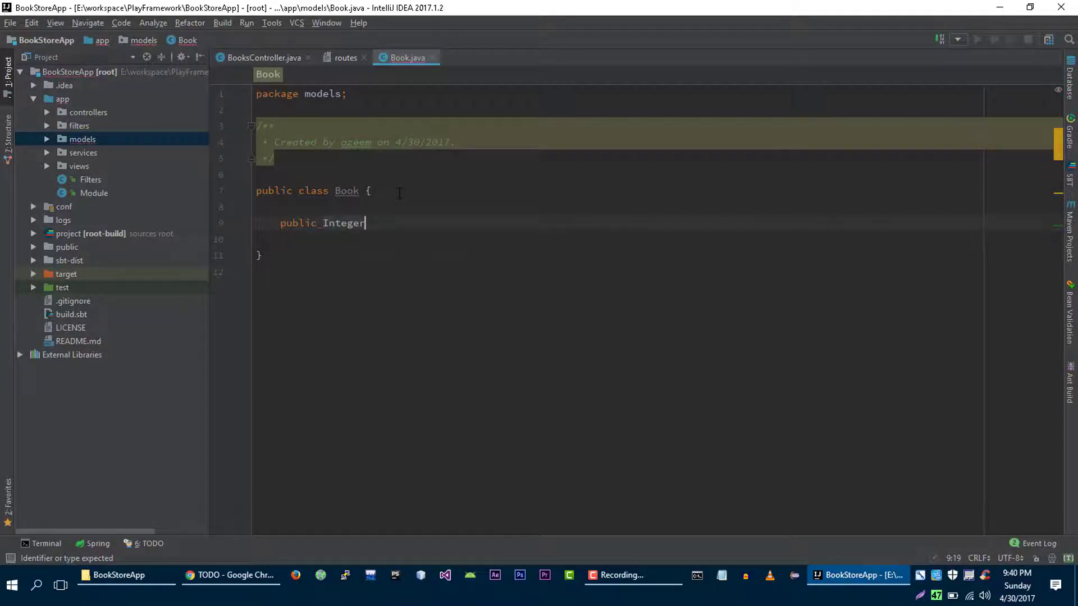
pyautogui.write('id;')
pyautogui.click(620, 239)
pyautogui.write('public S')
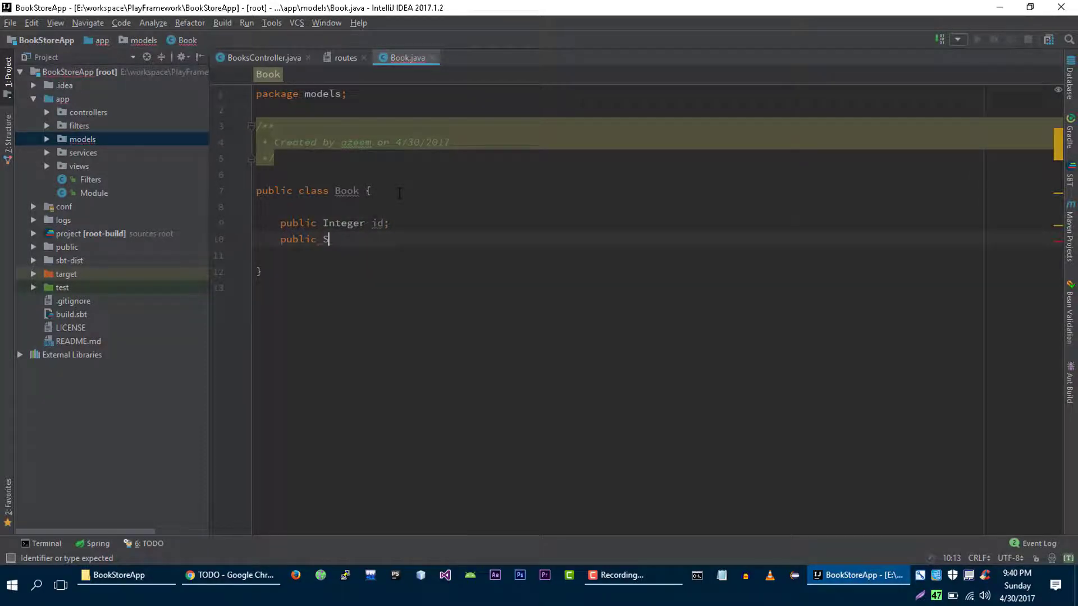
pyautogui.write('tring nam')
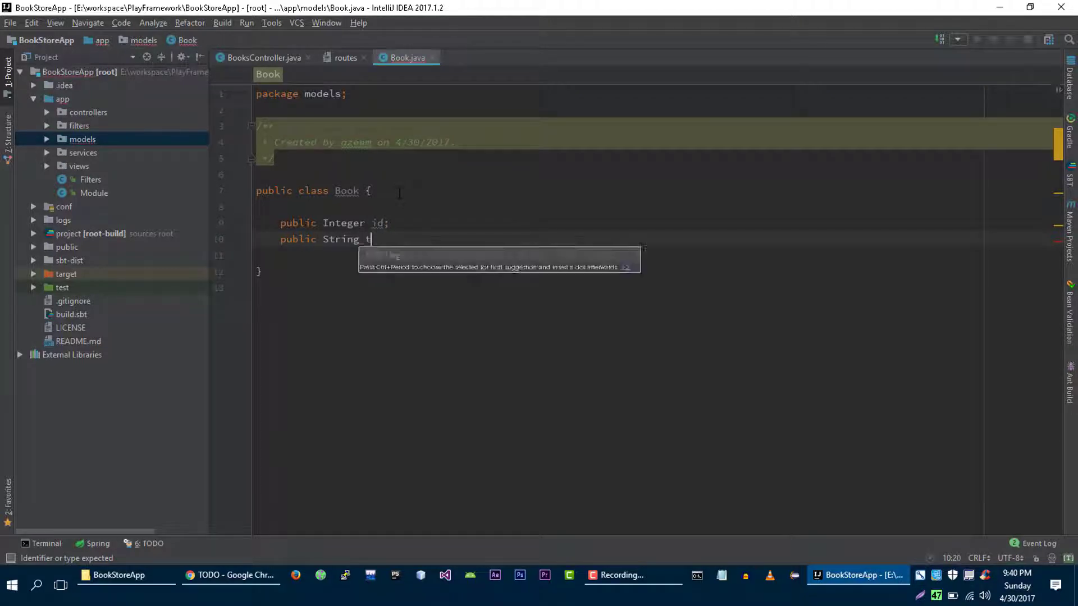
pyautogui.write('itle;')
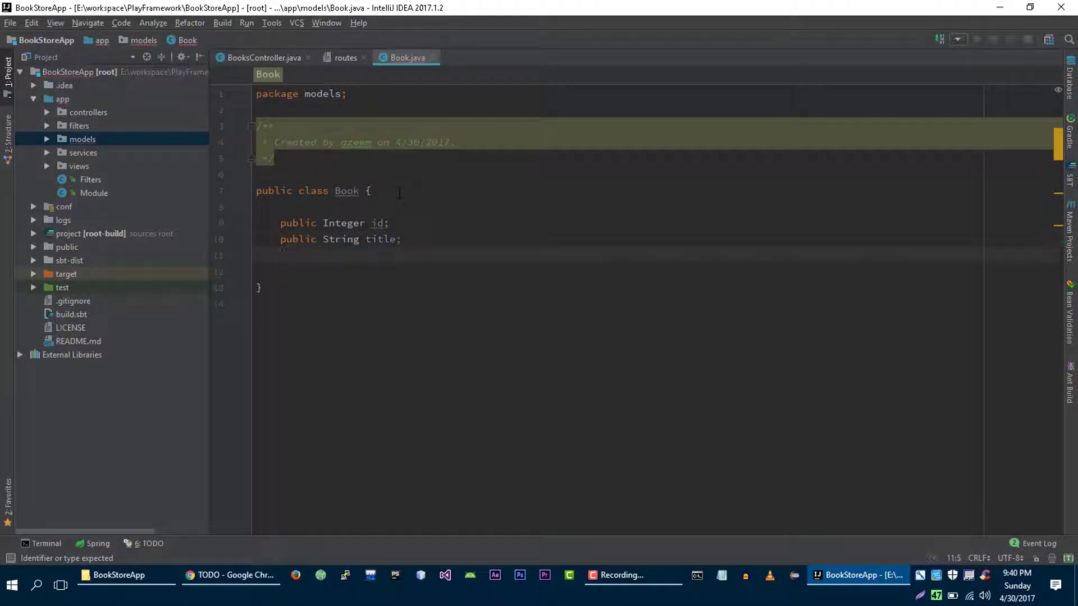
# Declare public Integer price and String author fields
pyautogui.write('public')
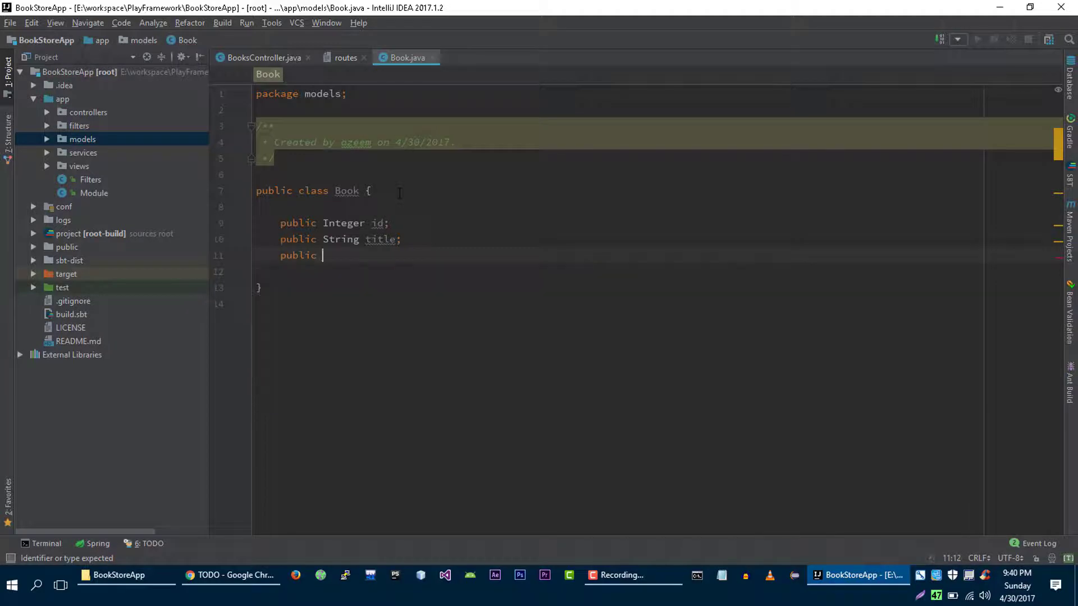
pyautogui.write('int')
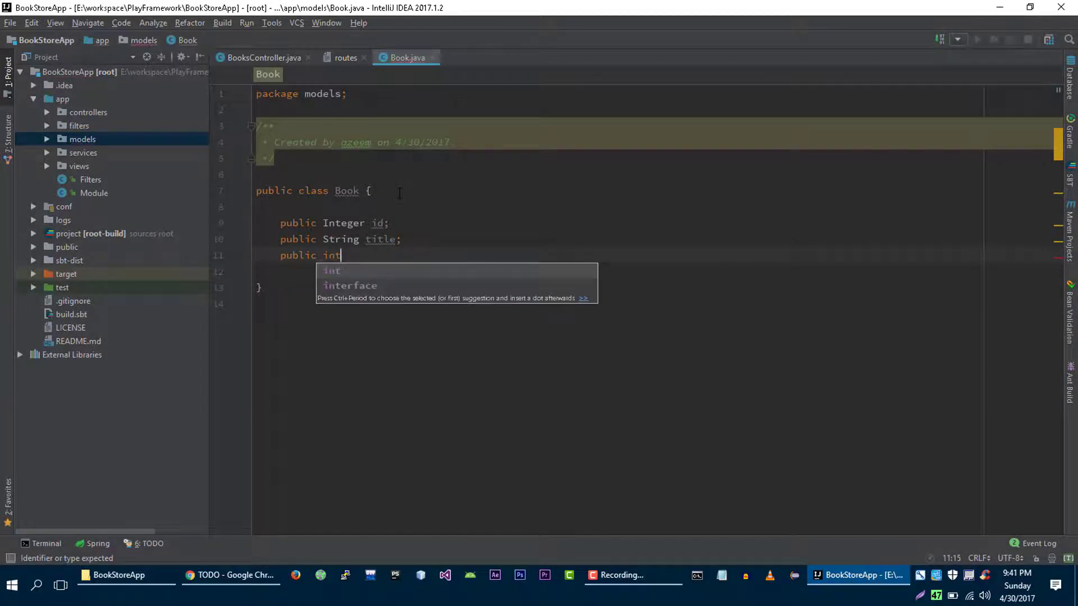
pyautogui.write('Integer')
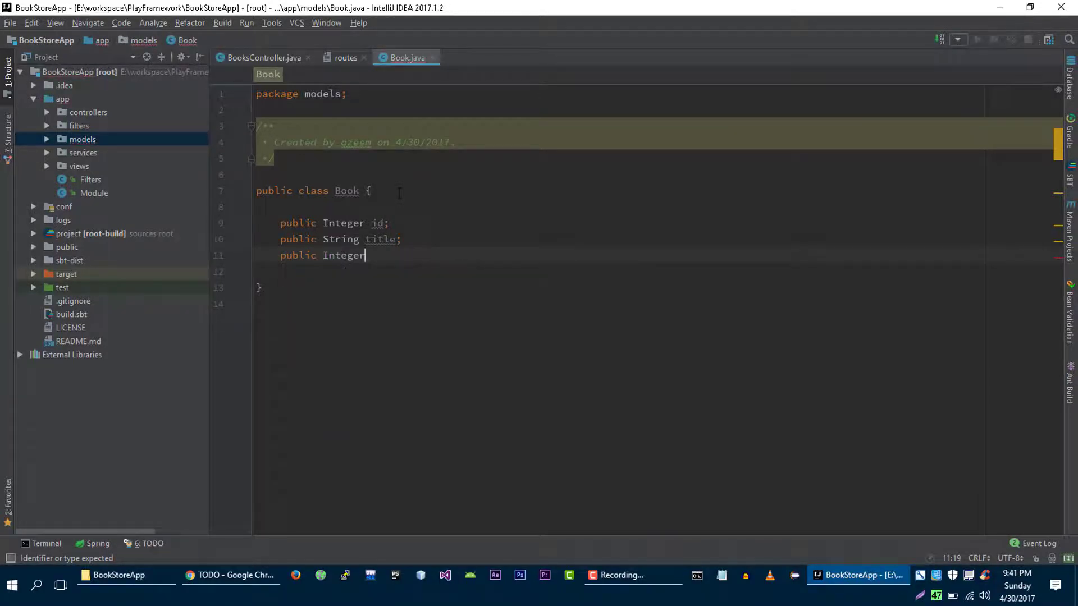
pyautogui.write('p')
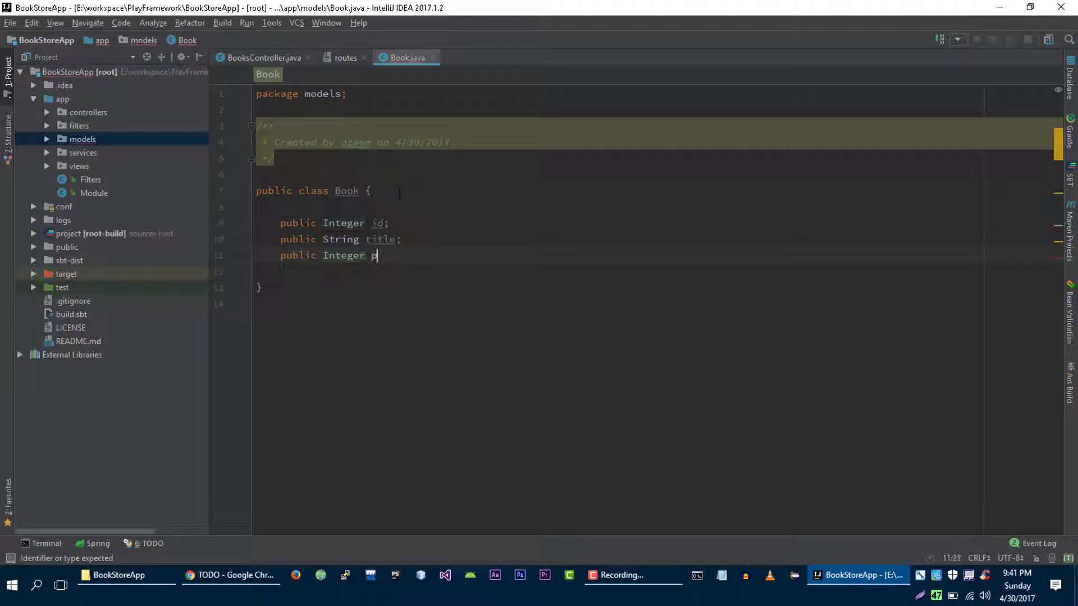
pyautogui.write('rice;')
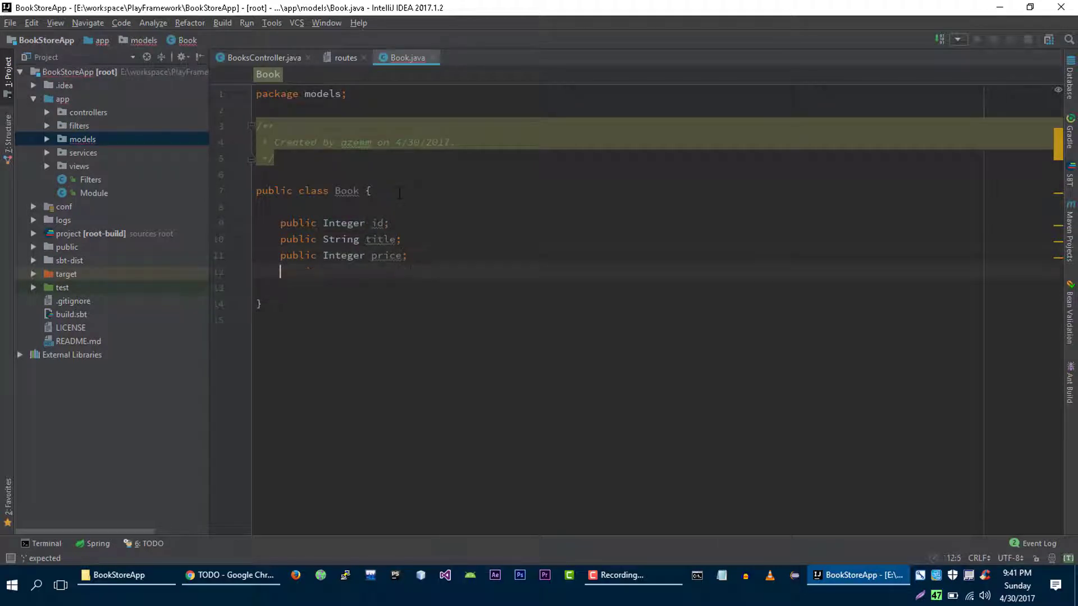
pyautogui.write('pi')
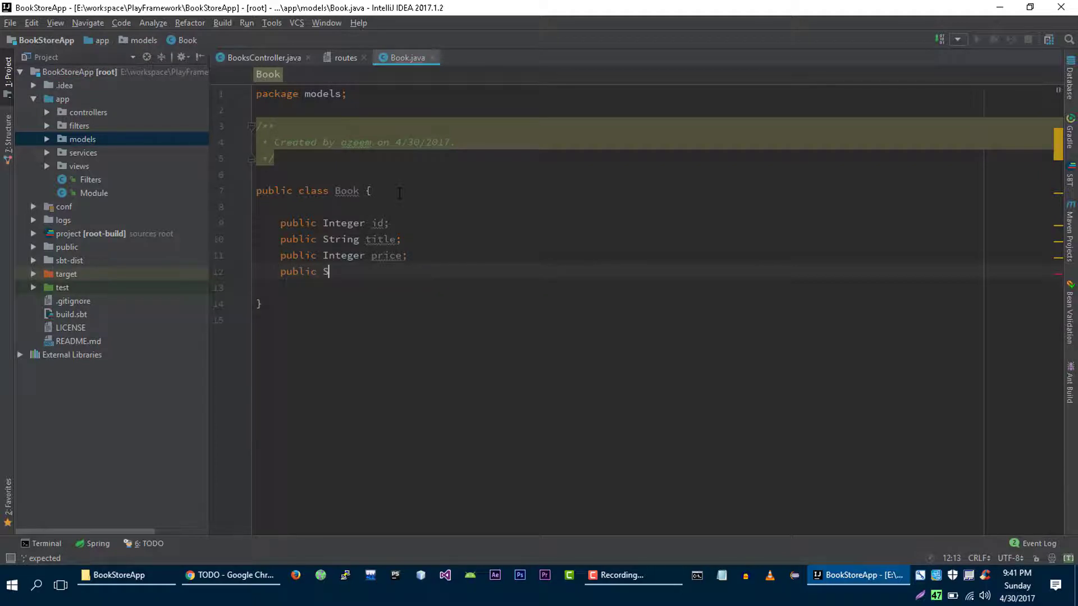
pyautogui.write('tring')
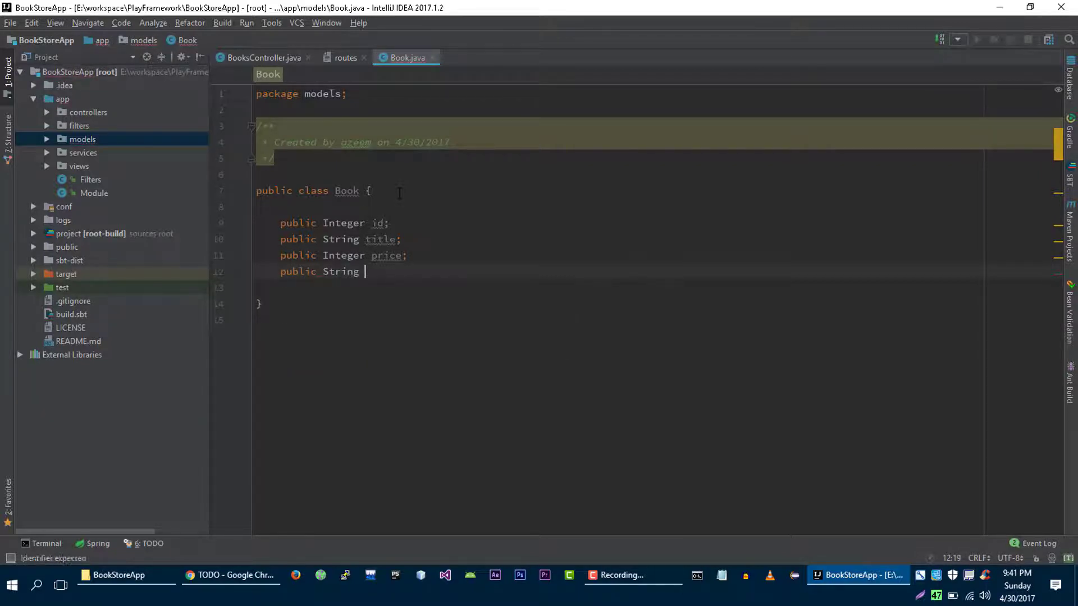
pyautogui.write('author;')
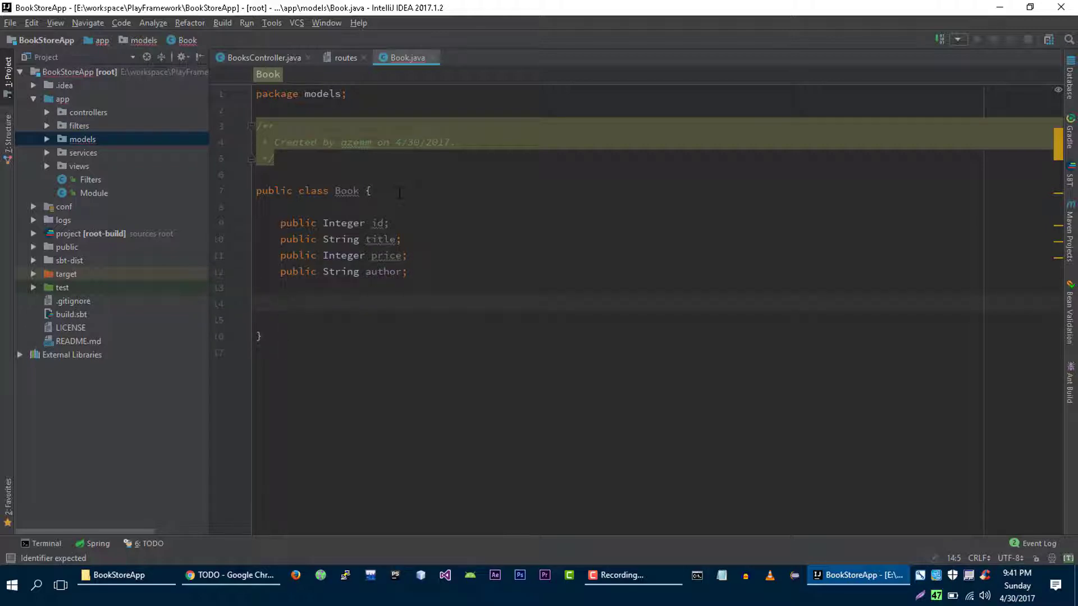
# Write the Book constructor signature taking Integer id, String title, Integer price, String author
pyautogui.write('public')
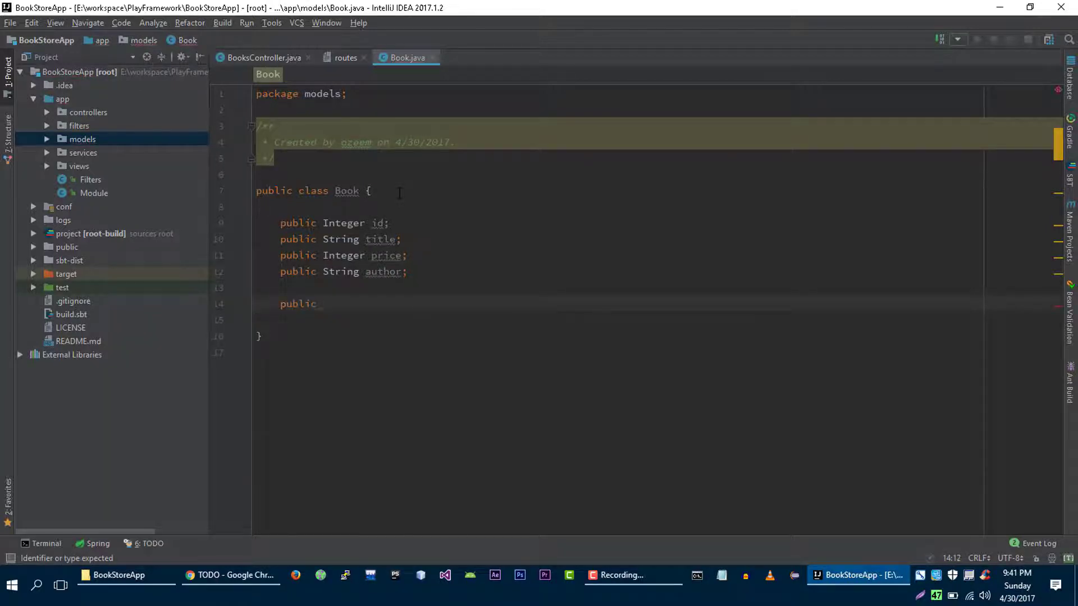
pyautogui.write('Book')
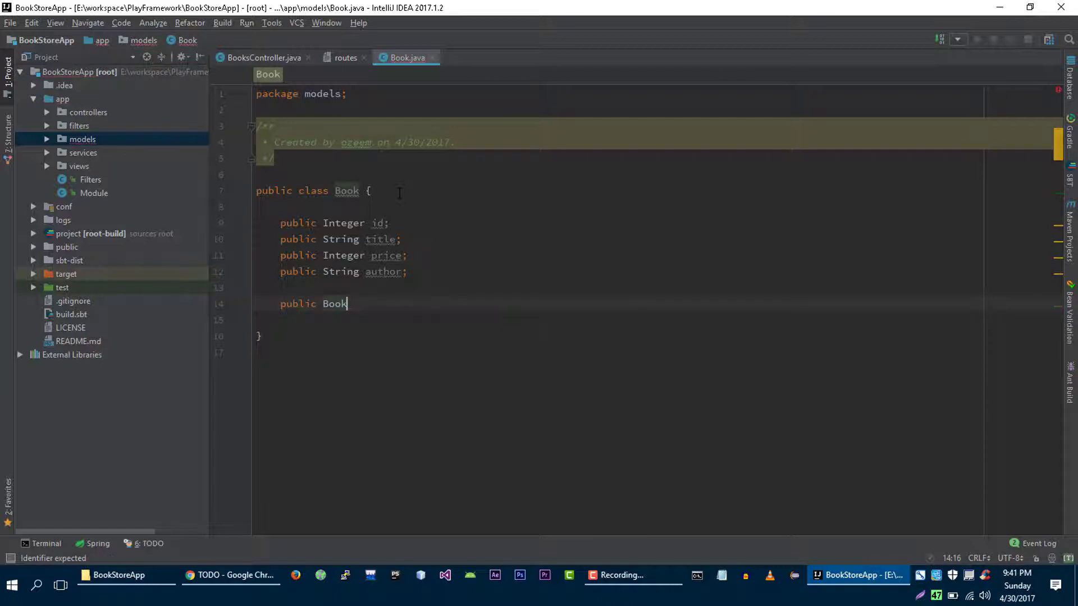
pyautogui.write('(Int')
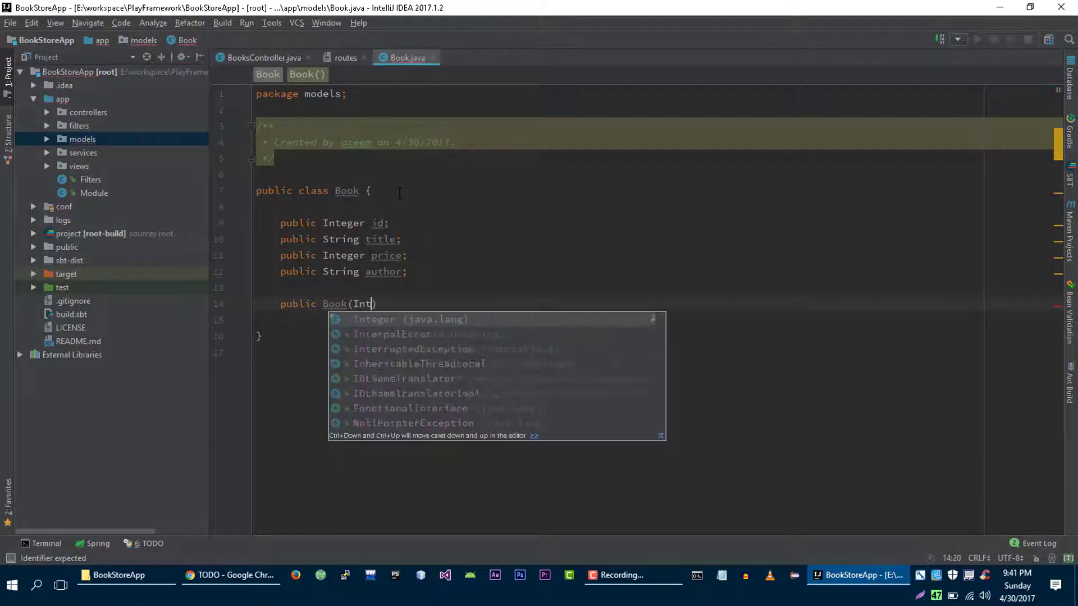
pyautogui.press('Enter')
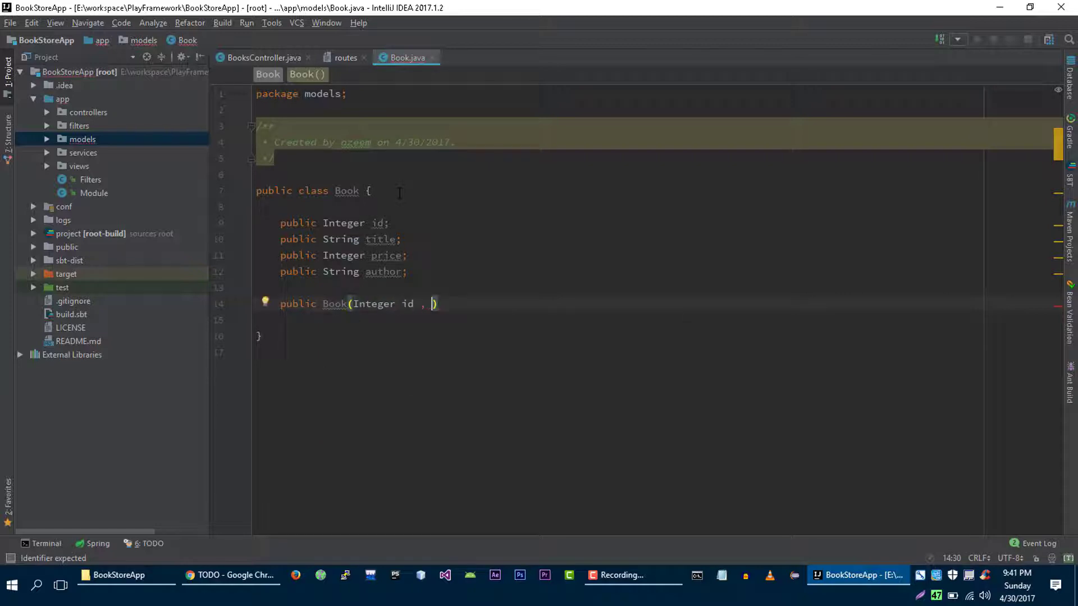
pyautogui.write('String title , Integer')
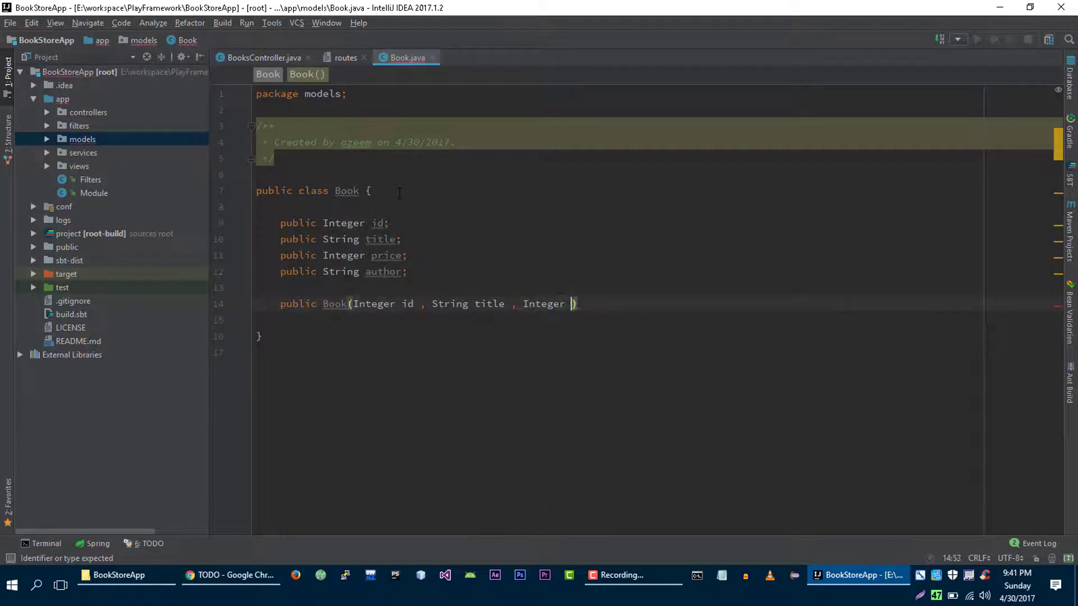
pyautogui.write('price , String Au')
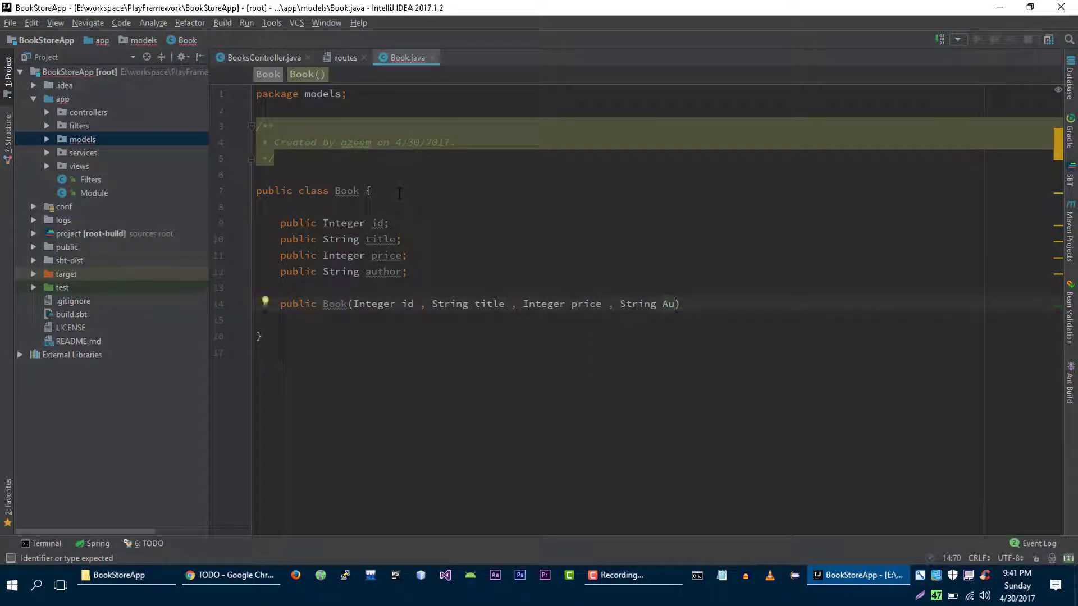
pyautogui.write('thor)')
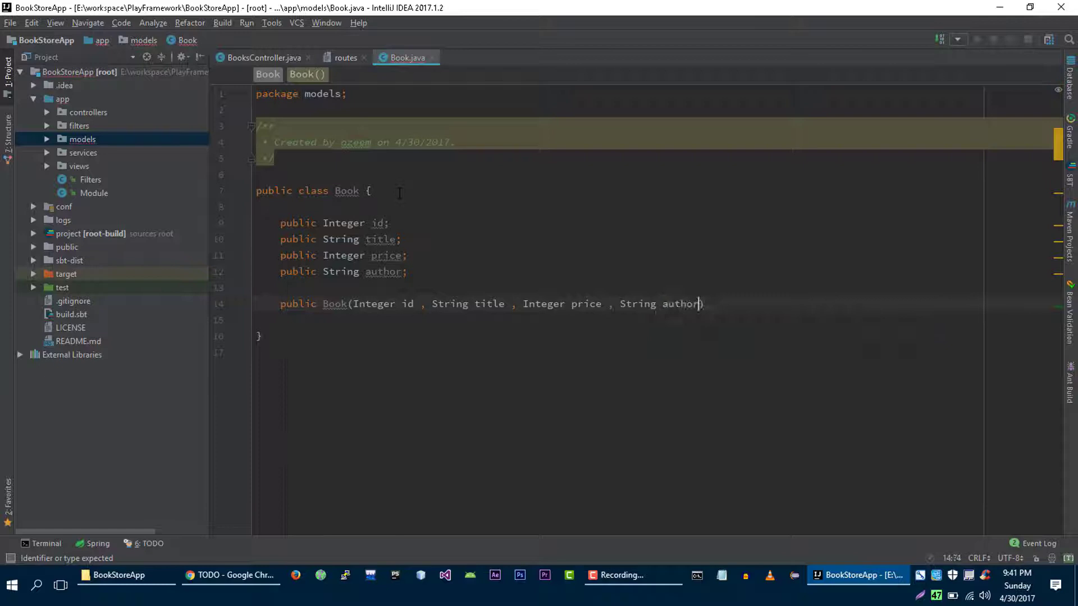
pyautogui.write('{')
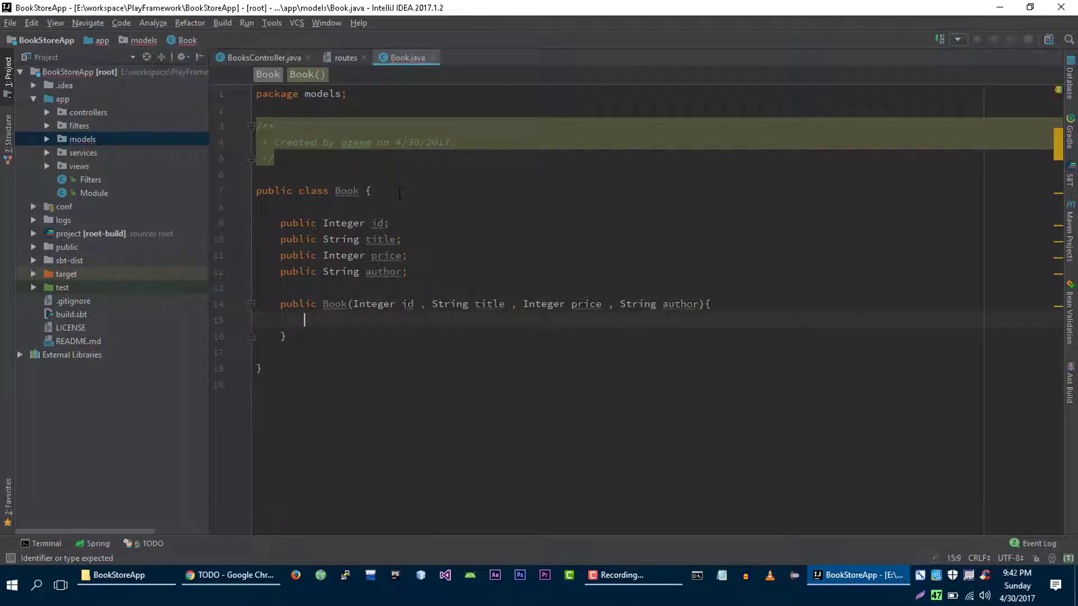
# Assign each constructor parameter to its field with this.field = field
pyautogui.write('this.id = id;')
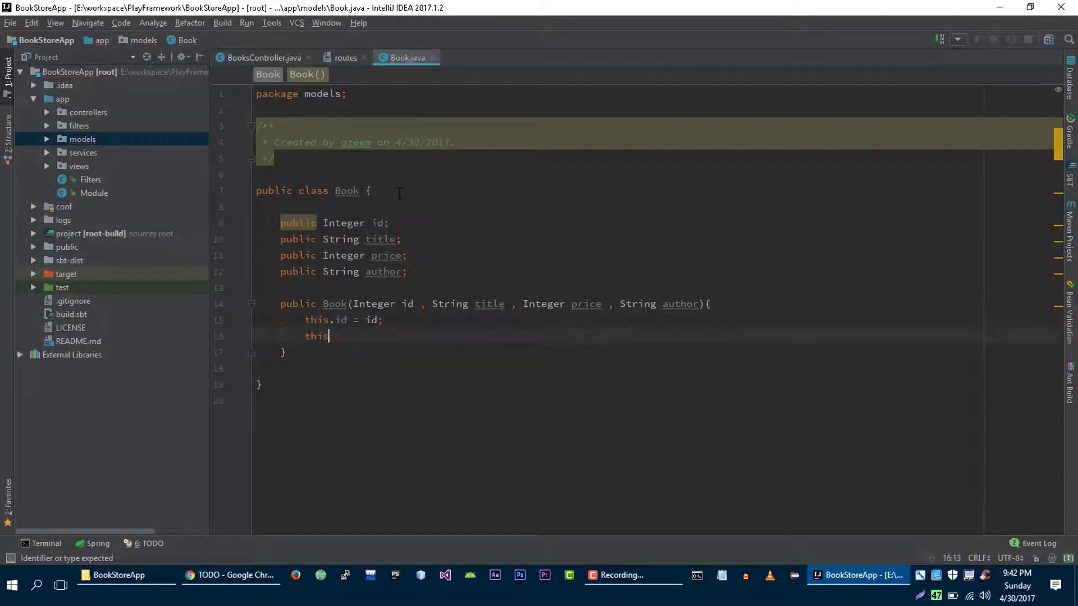
pyautogui.write('.title = title;')
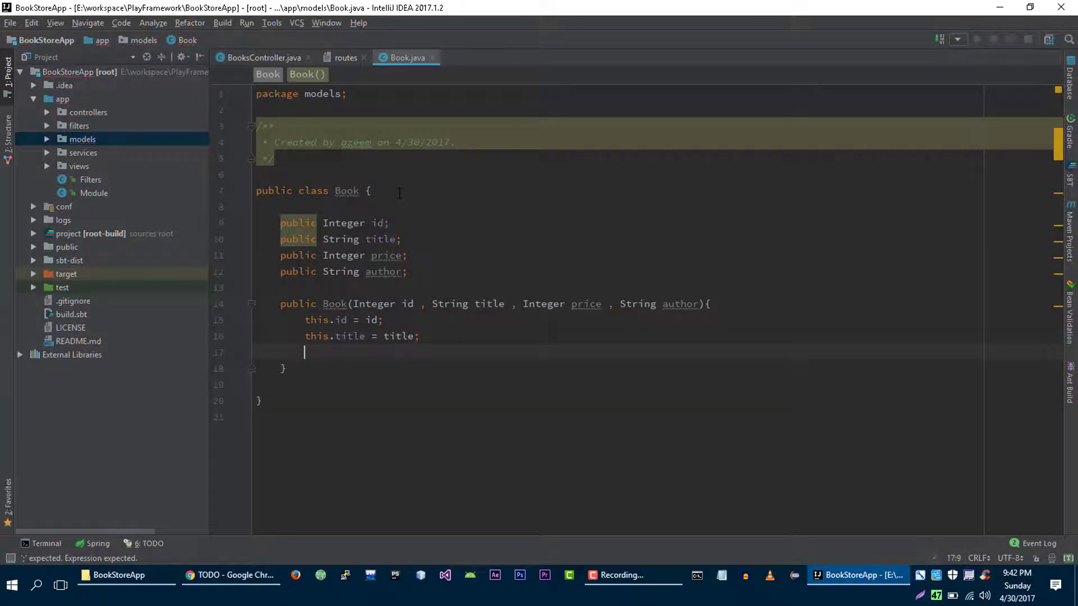
pyautogui.write('this')
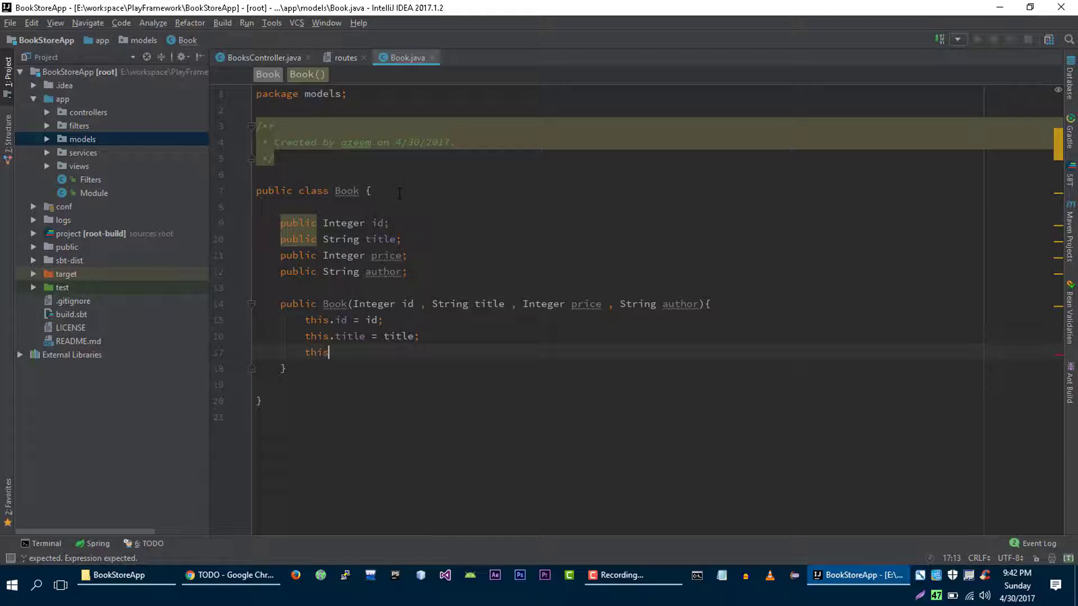
pyautogui.write('.price = price;')
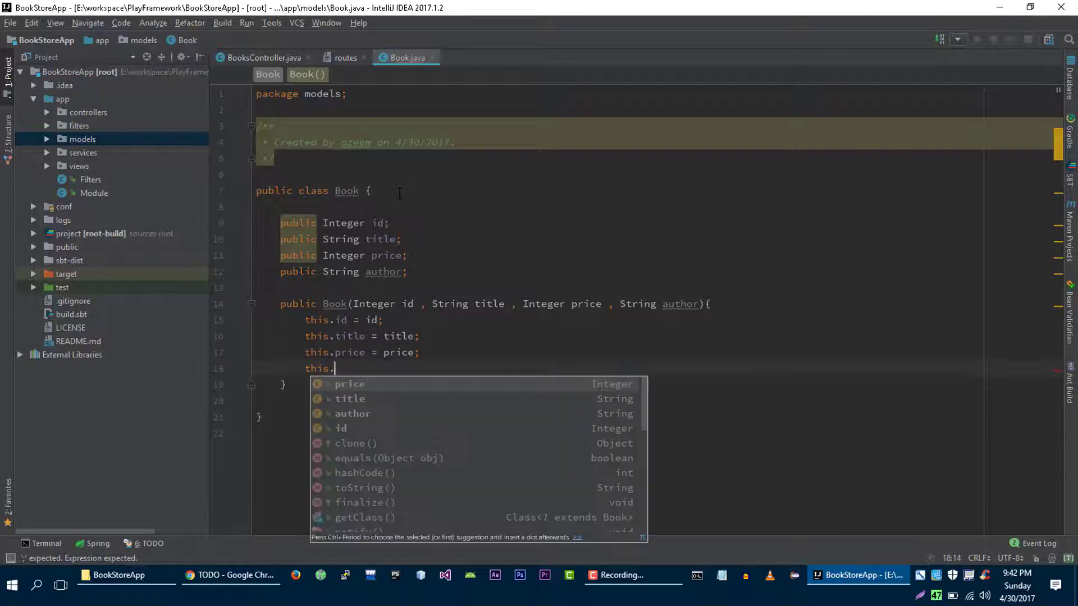
pyautogui.write('author =')
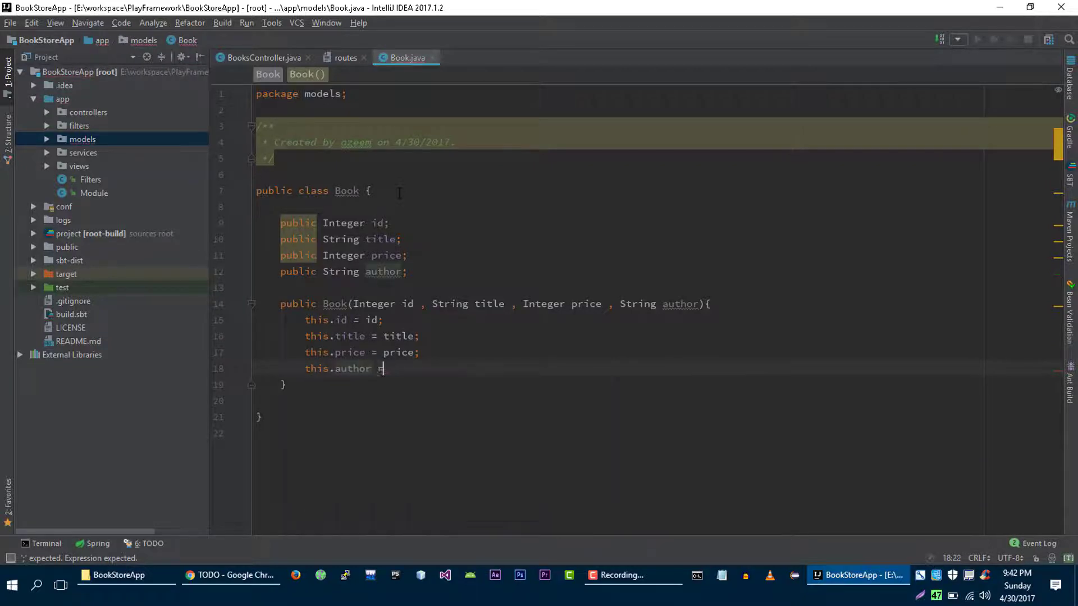
pyautogui.write('author;')
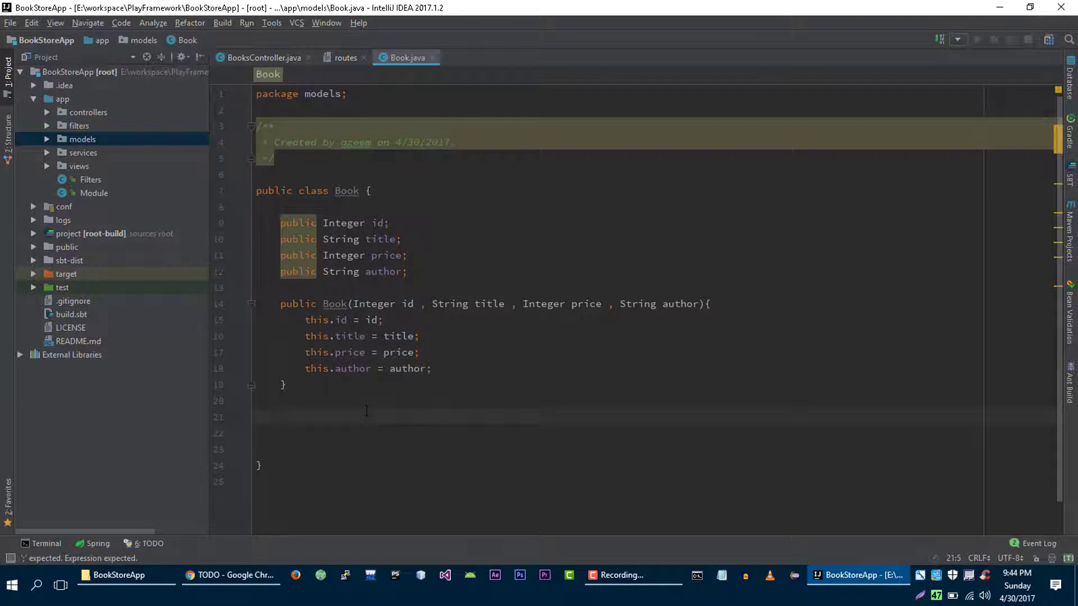
# Declare a private static Set<Book> books field and open a static initializer block
pyautogui.click(280, 417)
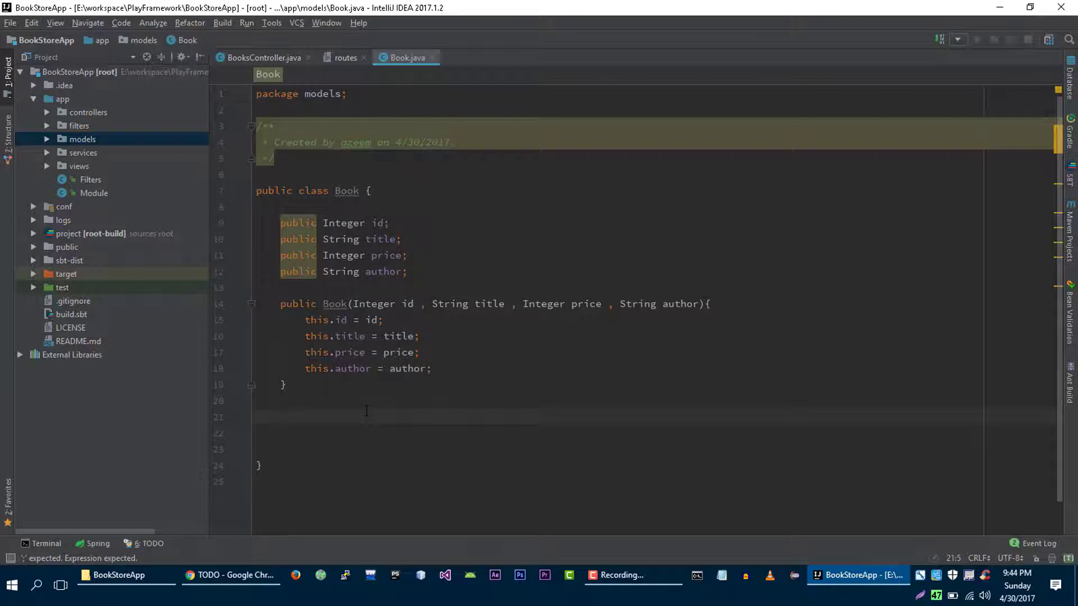
pyautogui.write('private static')
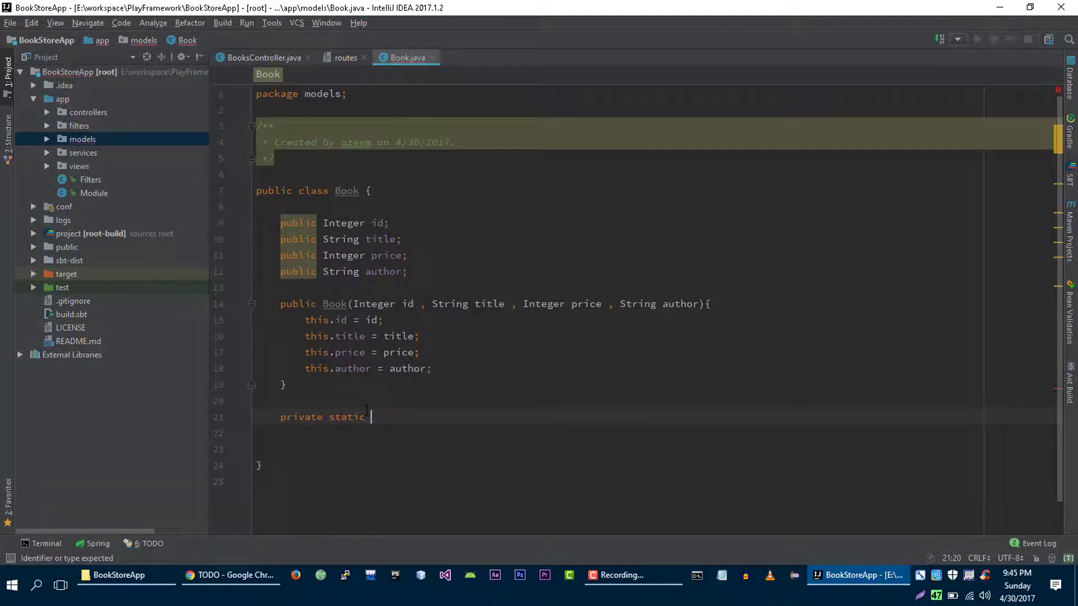
pyautogui.write('Set<>')
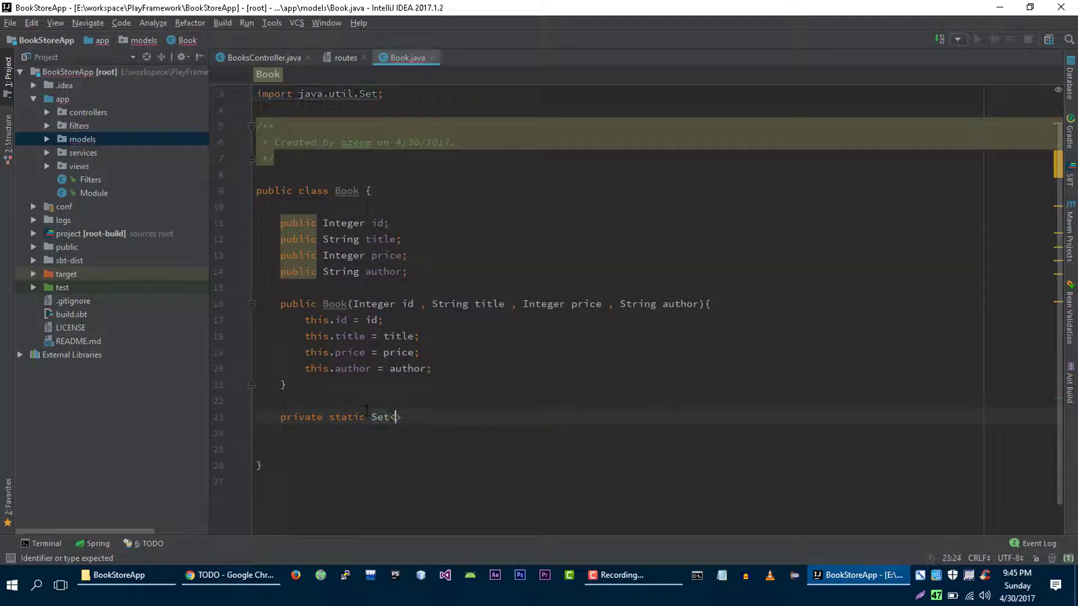
pyautogui.write('Book')
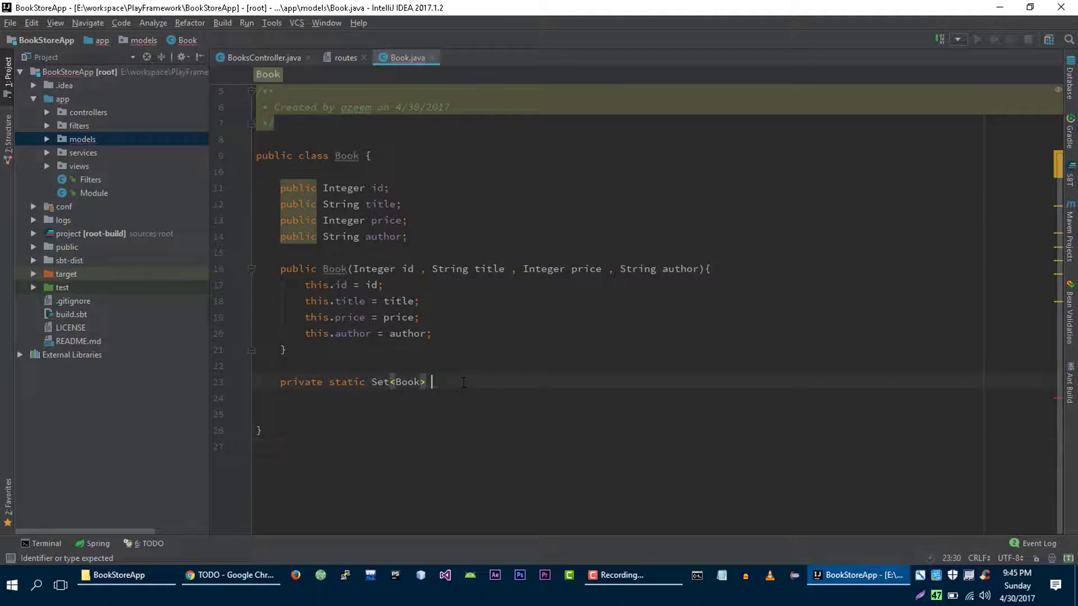
pyautogui.write('books;')
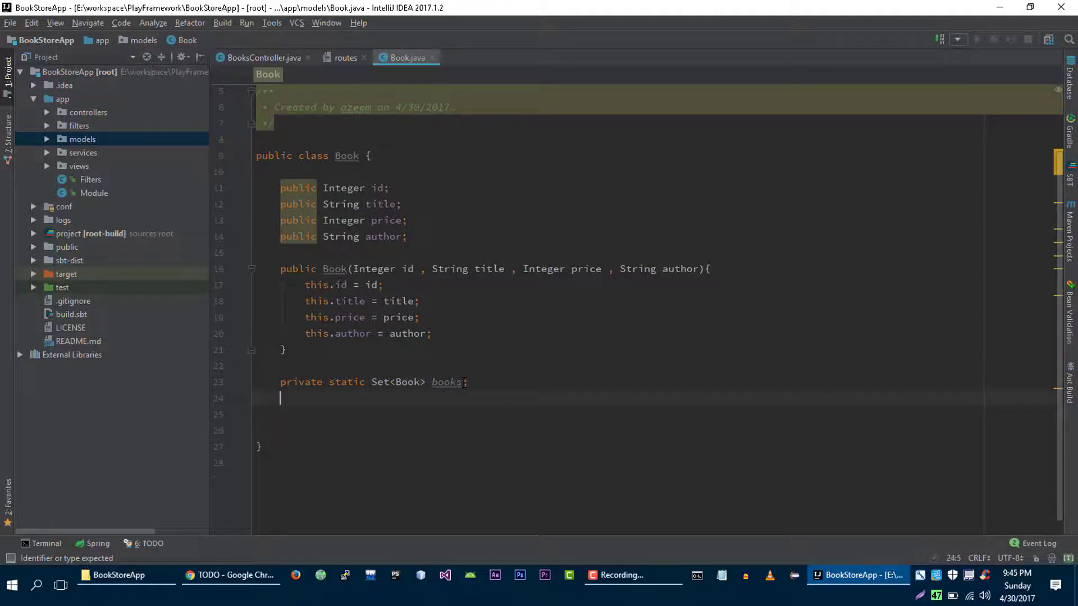
pyautogui.write('static {')
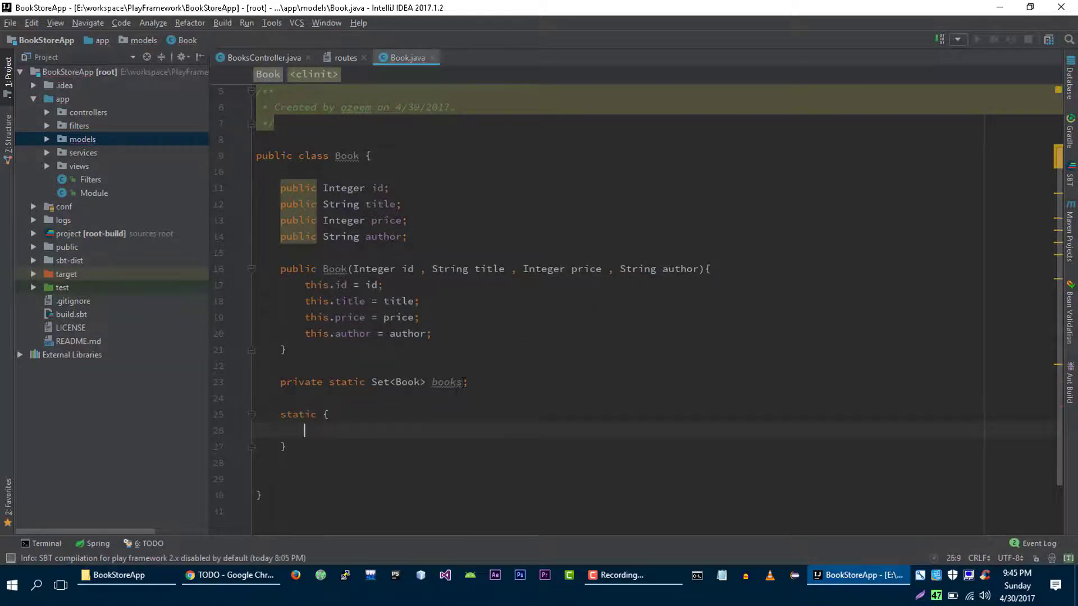
# Initialize books as a new HashSet and add Book 1, "C++", price 20, author "ABC"
pyautogui.doubleClick(446, 382)
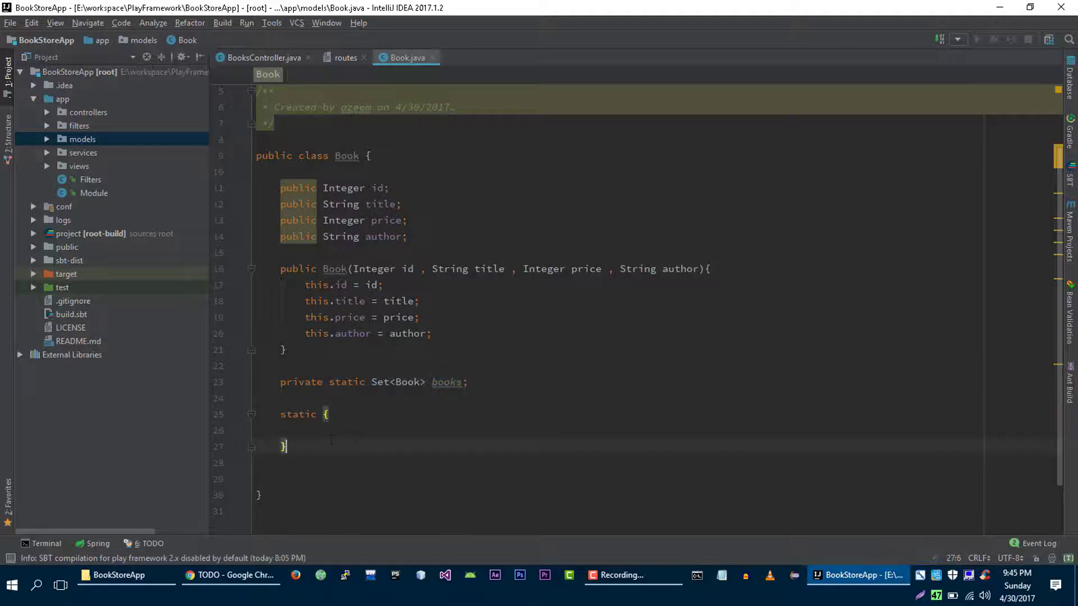
pyautogui.write('books')
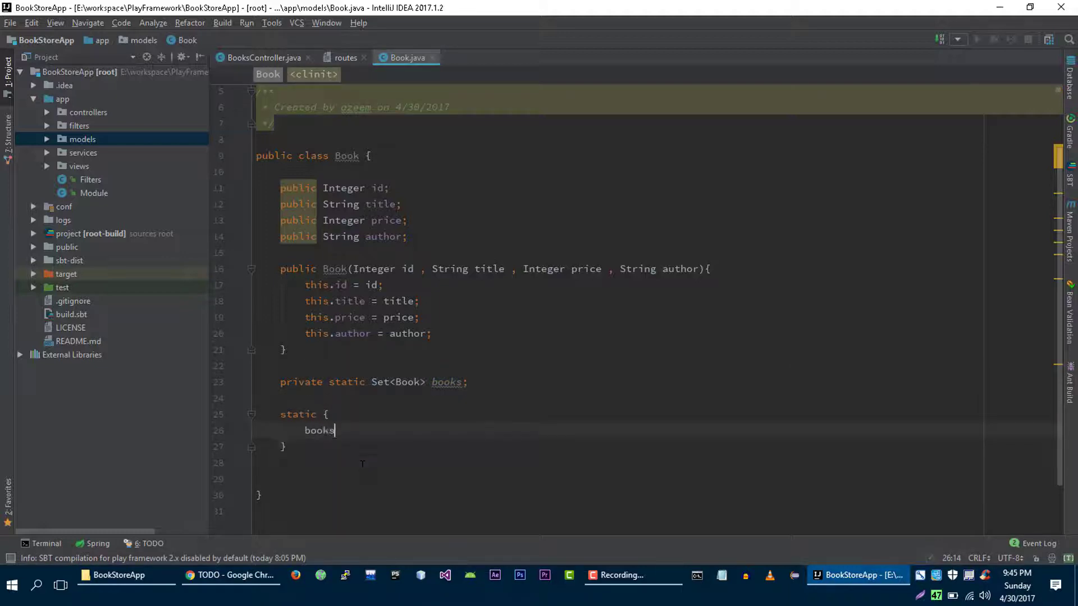
pyautogui.write('=')
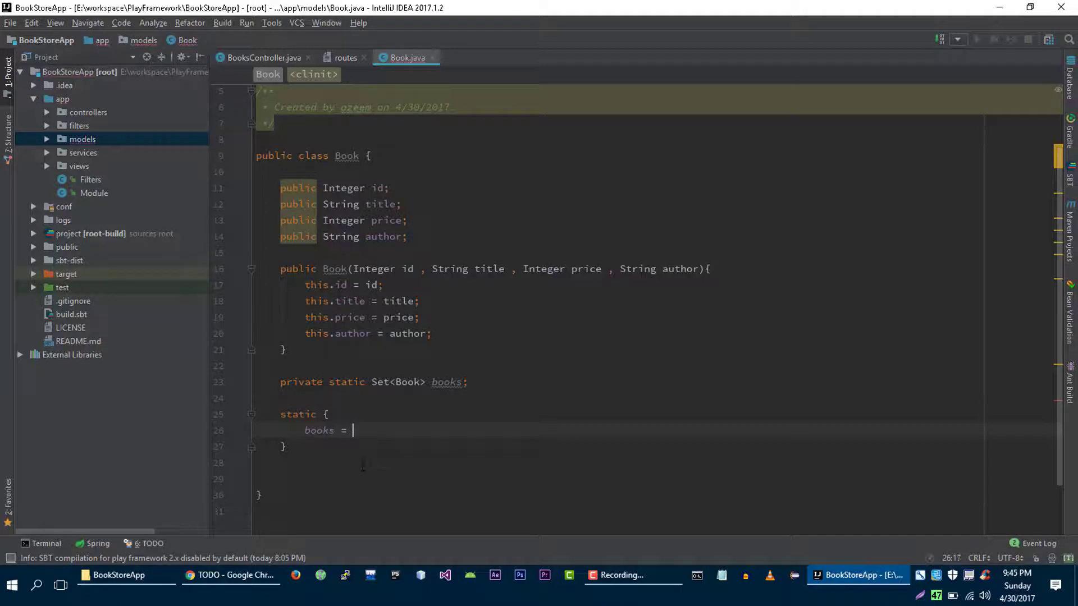
pyautogui.write('new Hash')
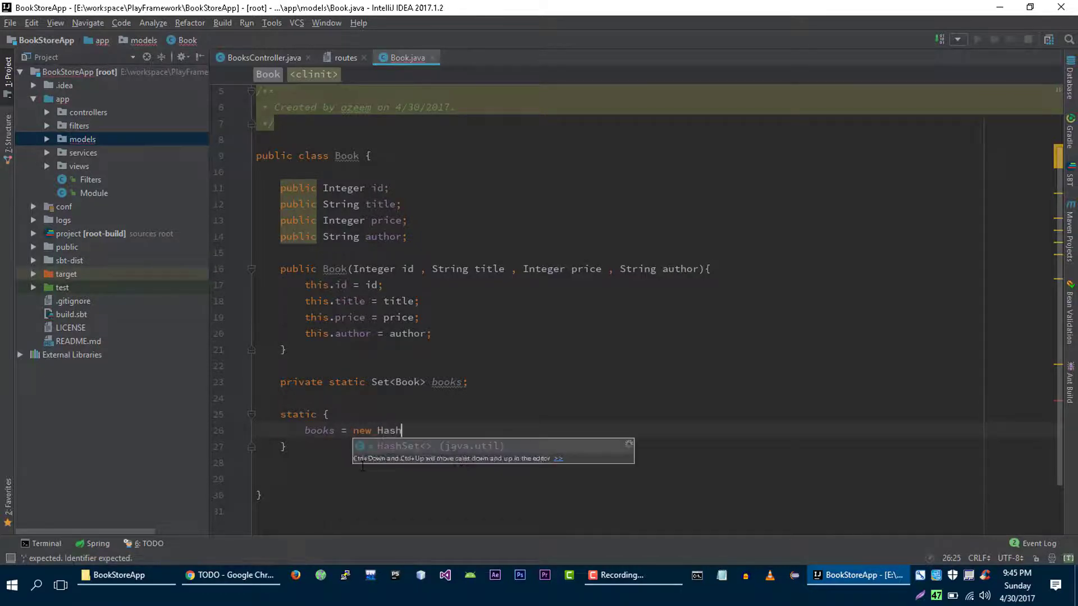
pyautogui.press('Enter')
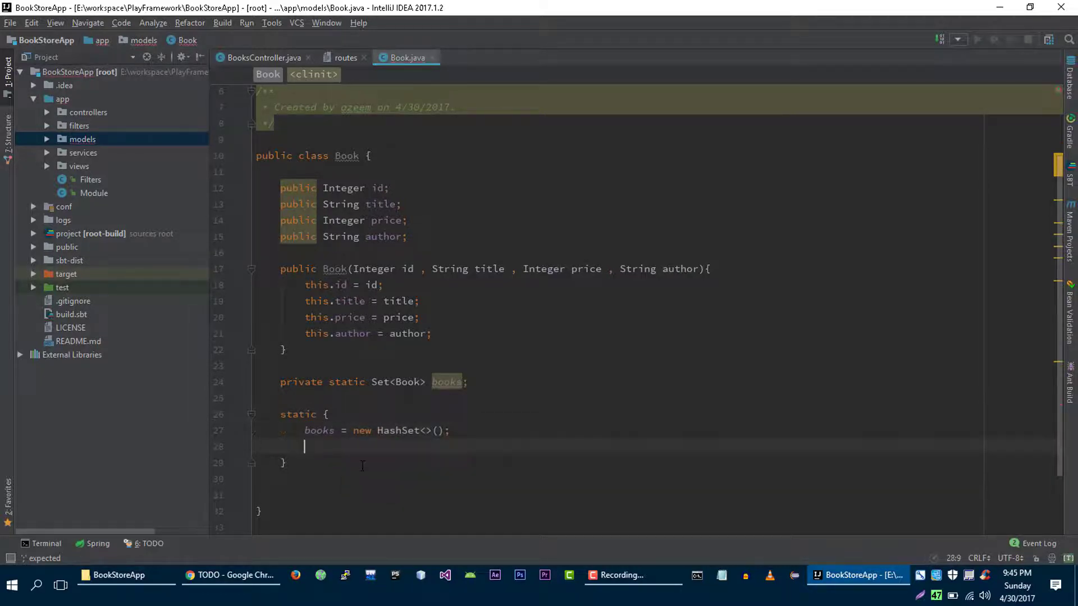
pyautogui.write('books.a')
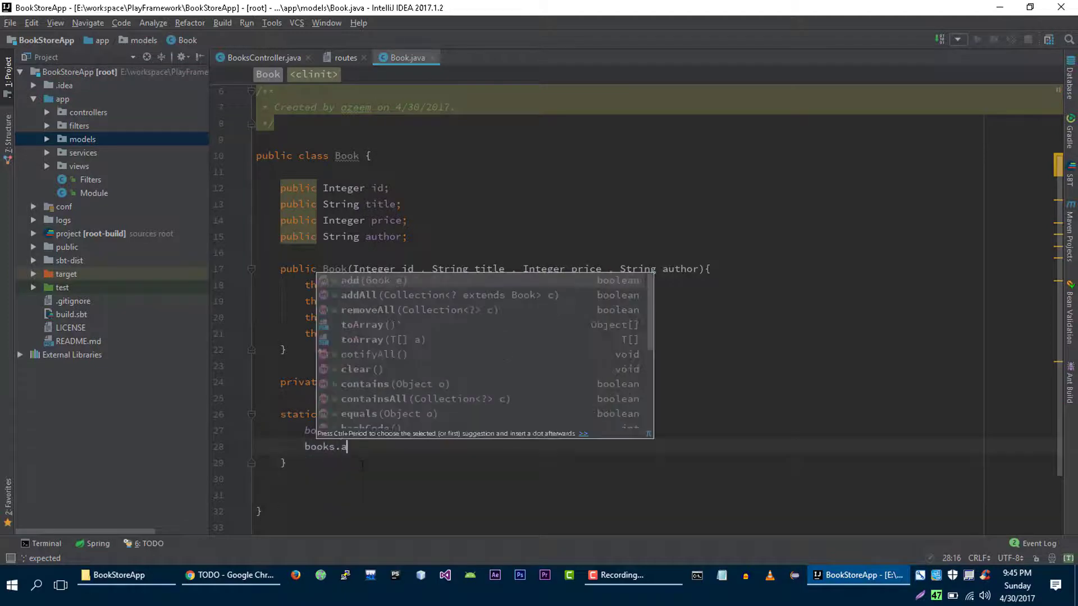
pyautogui.write('dd(new Book(1')
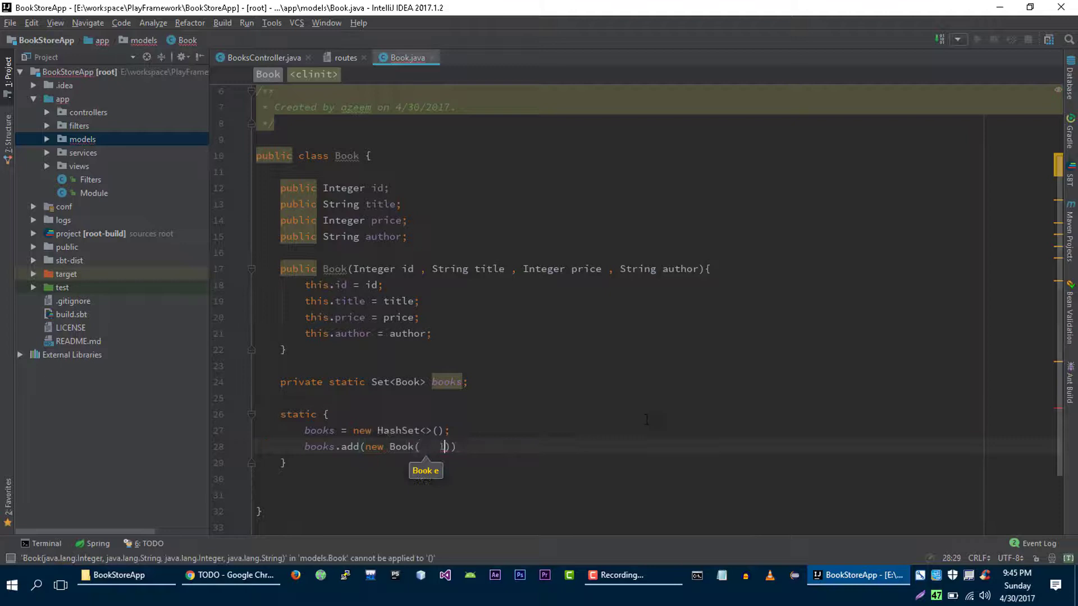
pyautogui.write('1, "C++",')
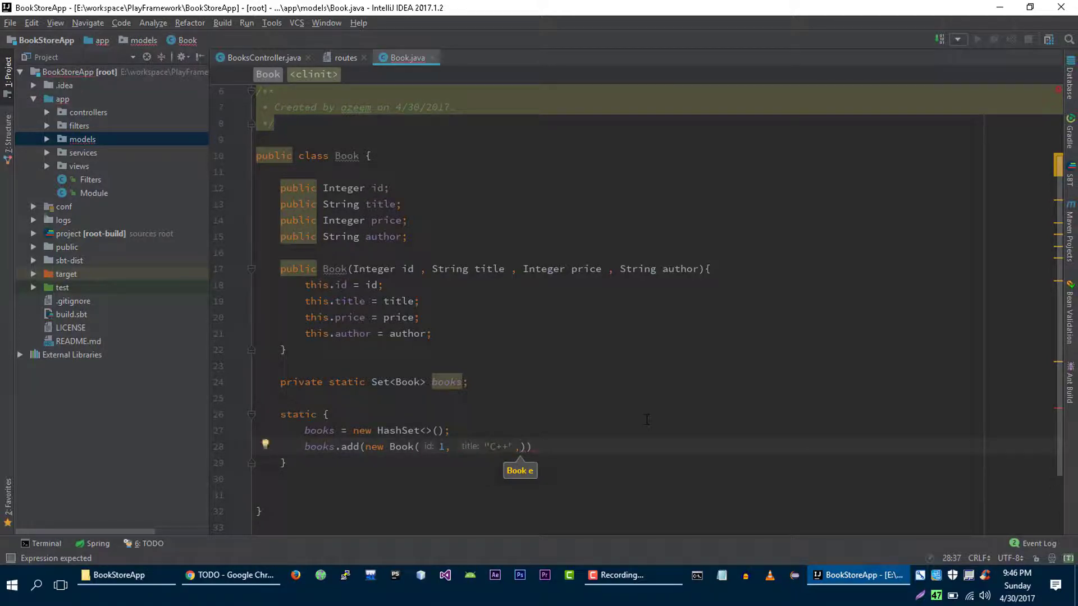
pyautogui.write('price: 20, "')
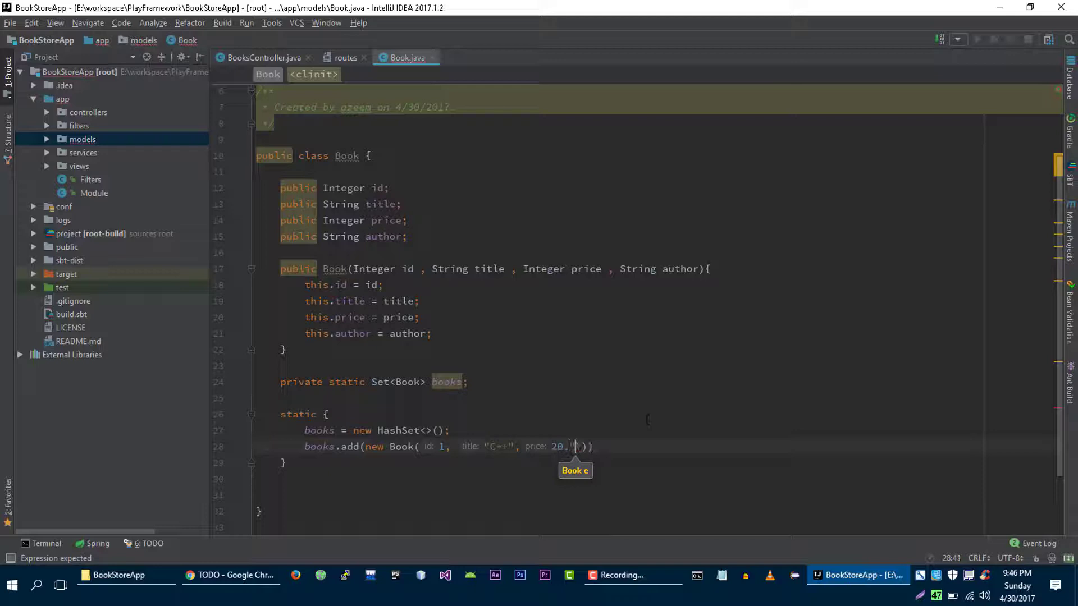
pyautogui.write('author: ""')
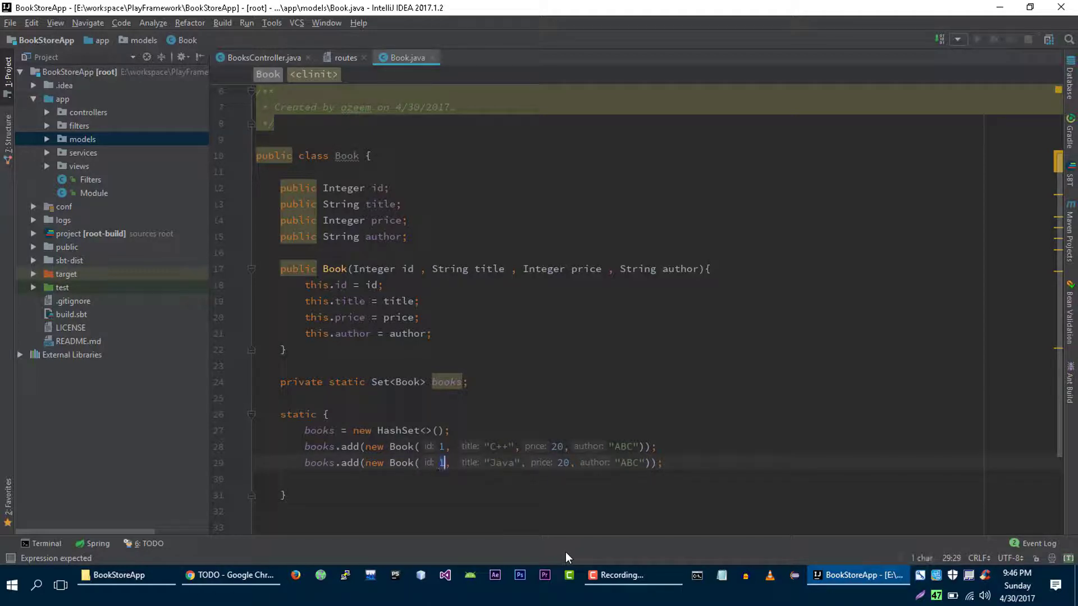
# Add a second Book 2, "Java", price 30, author "XYZ" to the set
pyautogui.write('2')
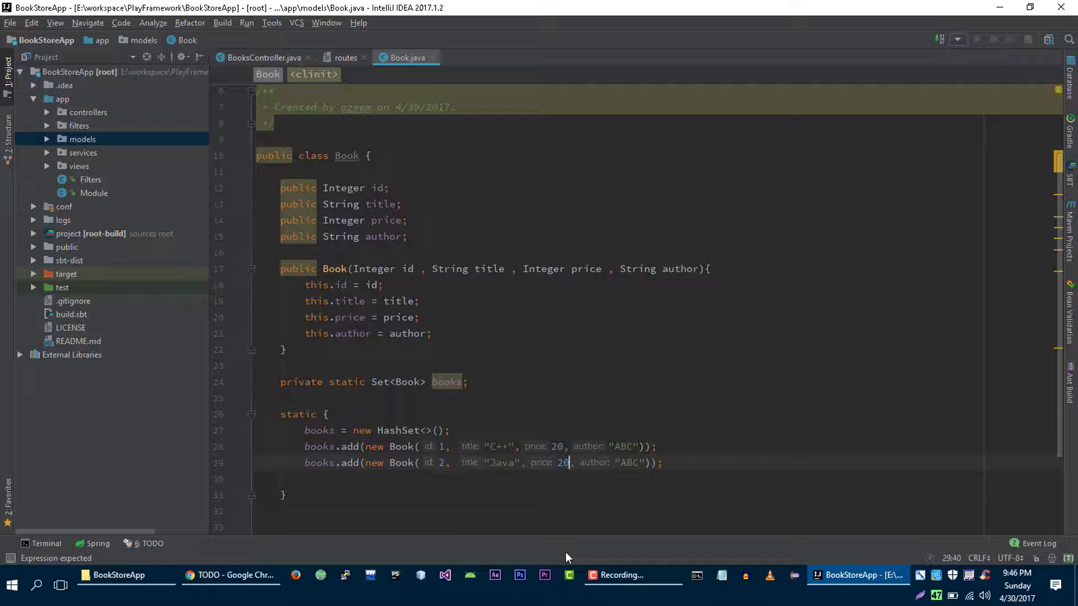
pyautogui.write('3')
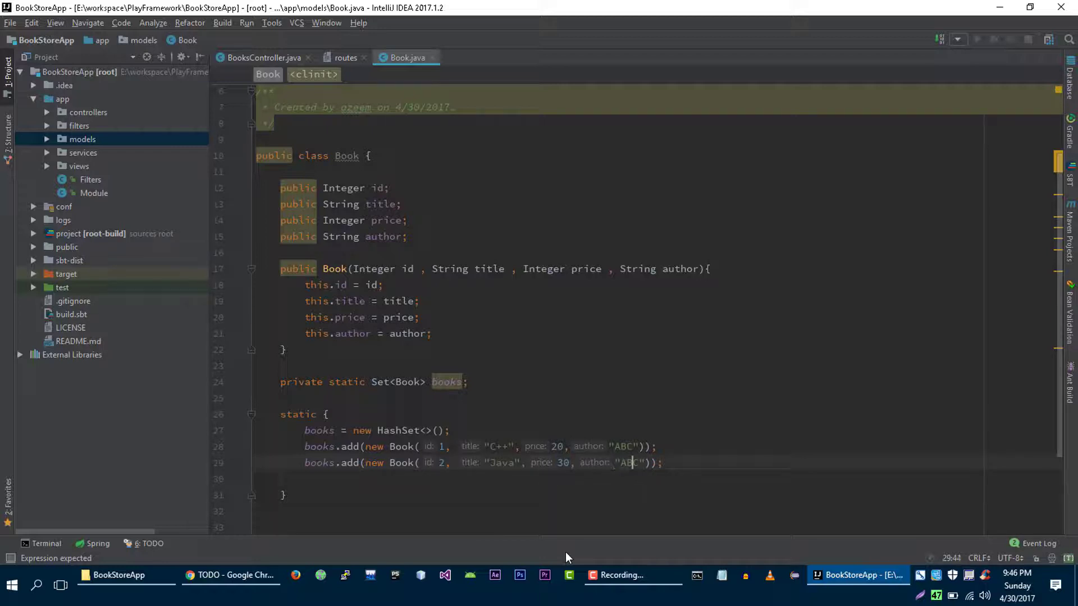
pyautogui.write('XX')
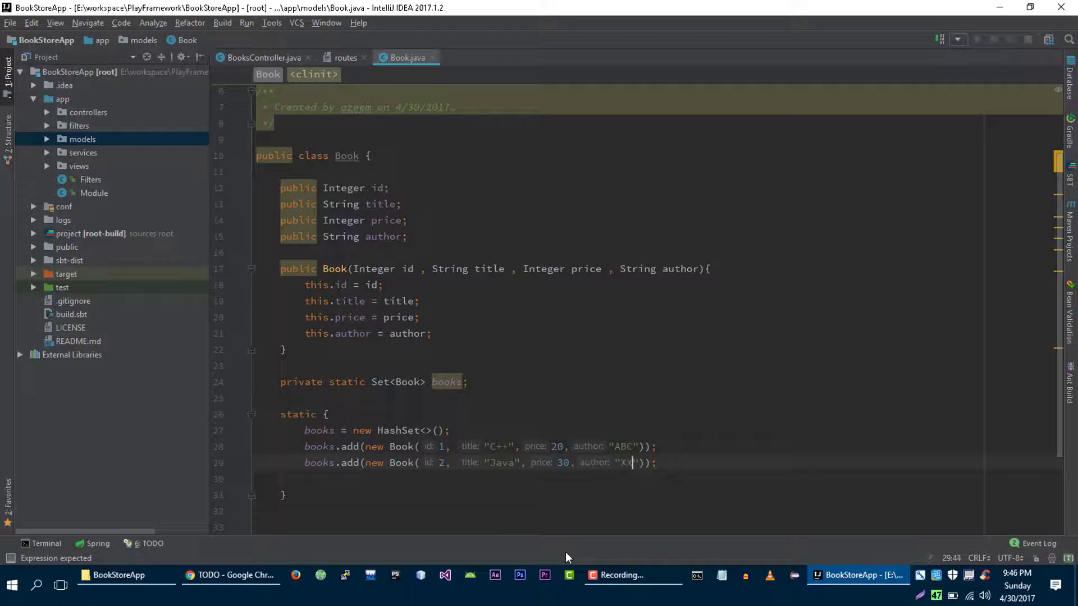
pyautogui.write('YZ')
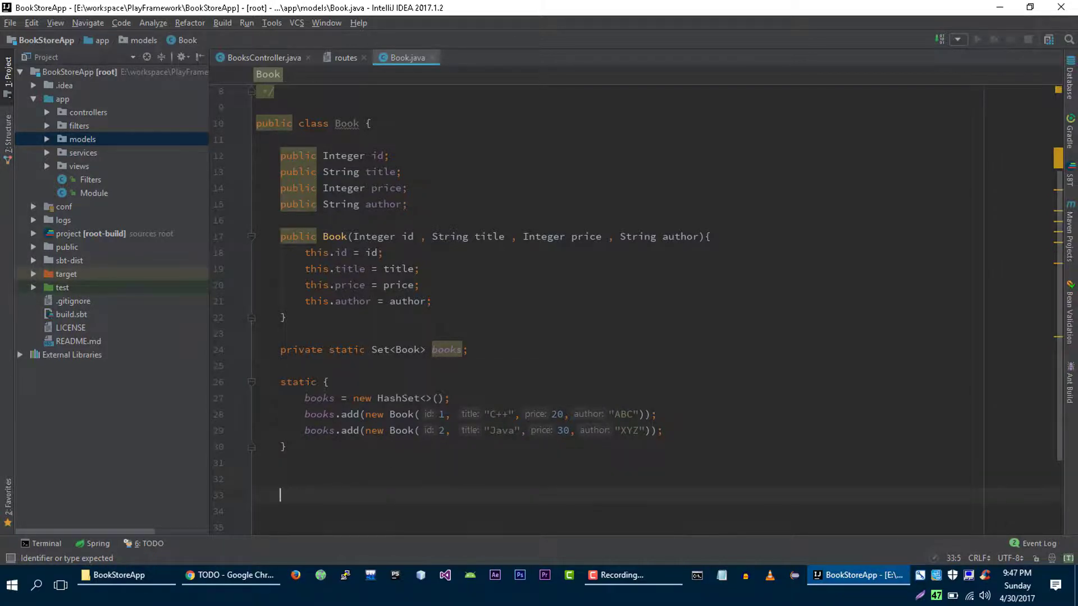
# Write public static Set<Book> allBooks() returning the books set
pyautogui.write('public')
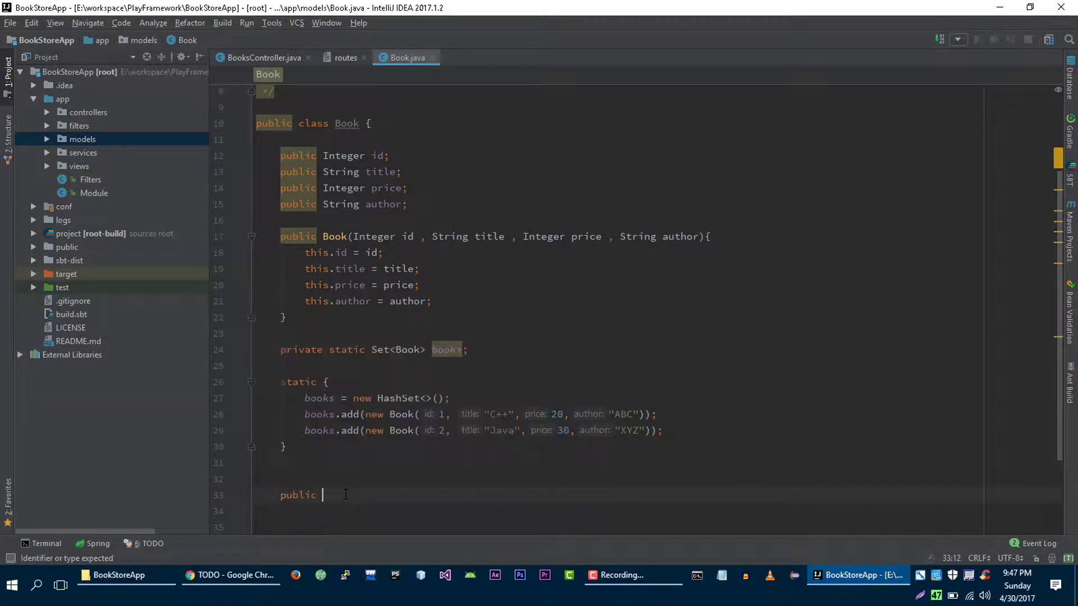
pyautogui.write('static')
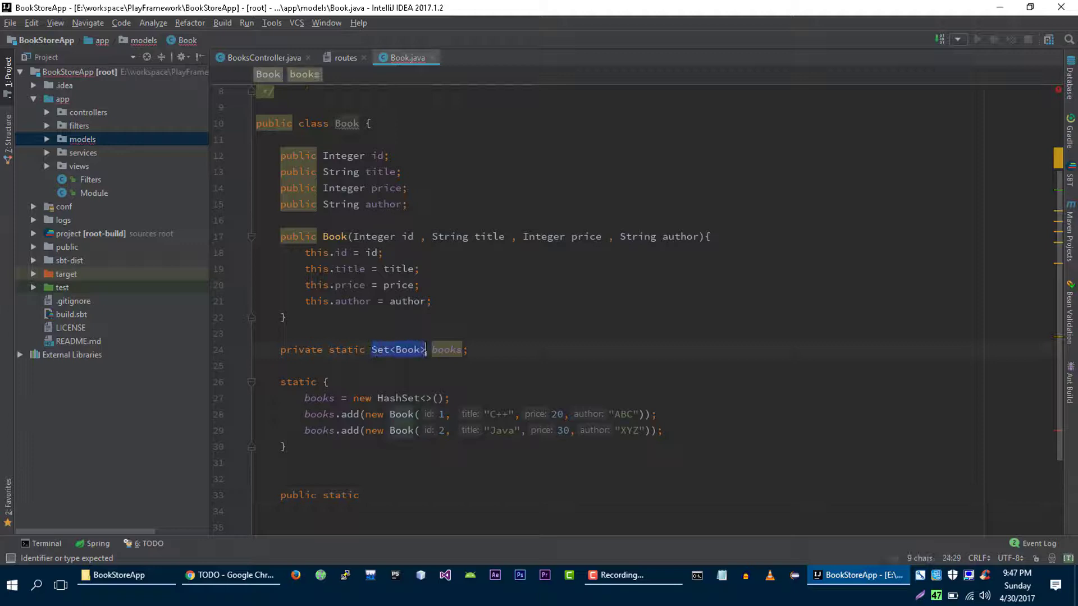
pyautogui.write('s')
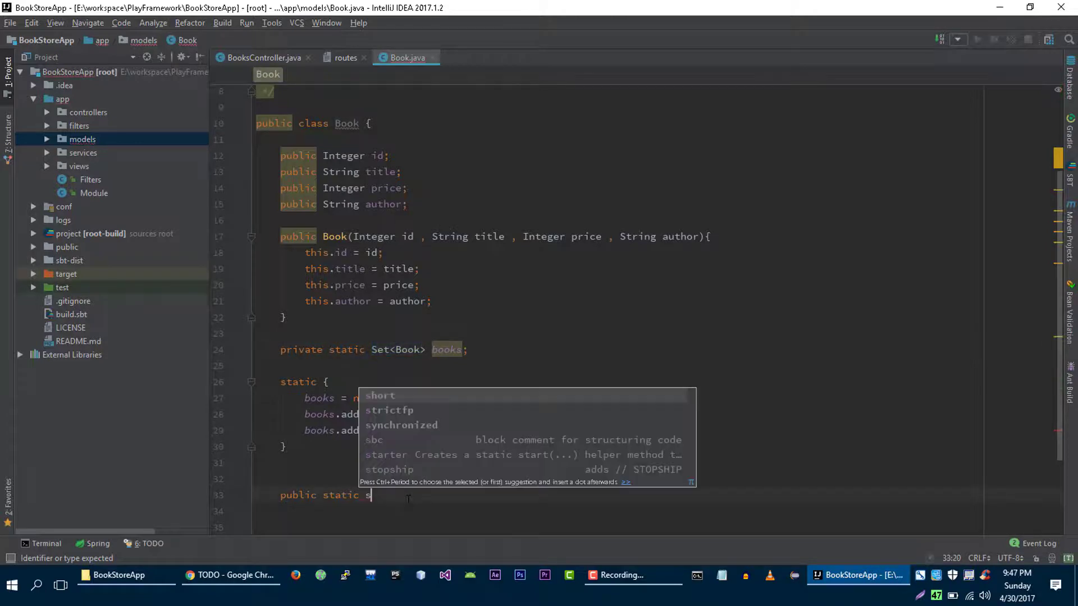
pyautogui.write('S')
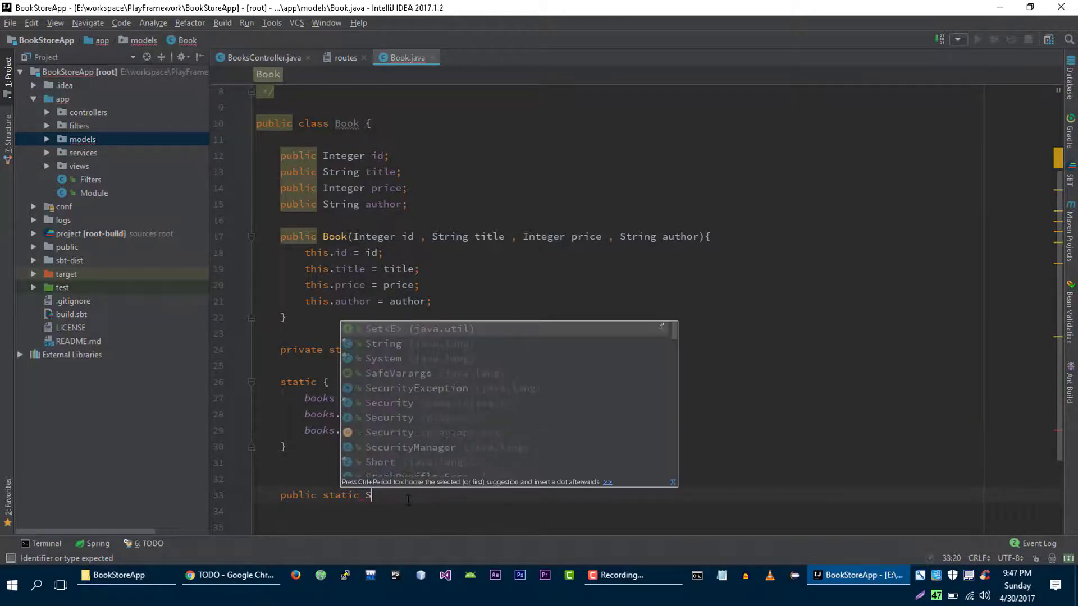
pyautogui.write('et<>')
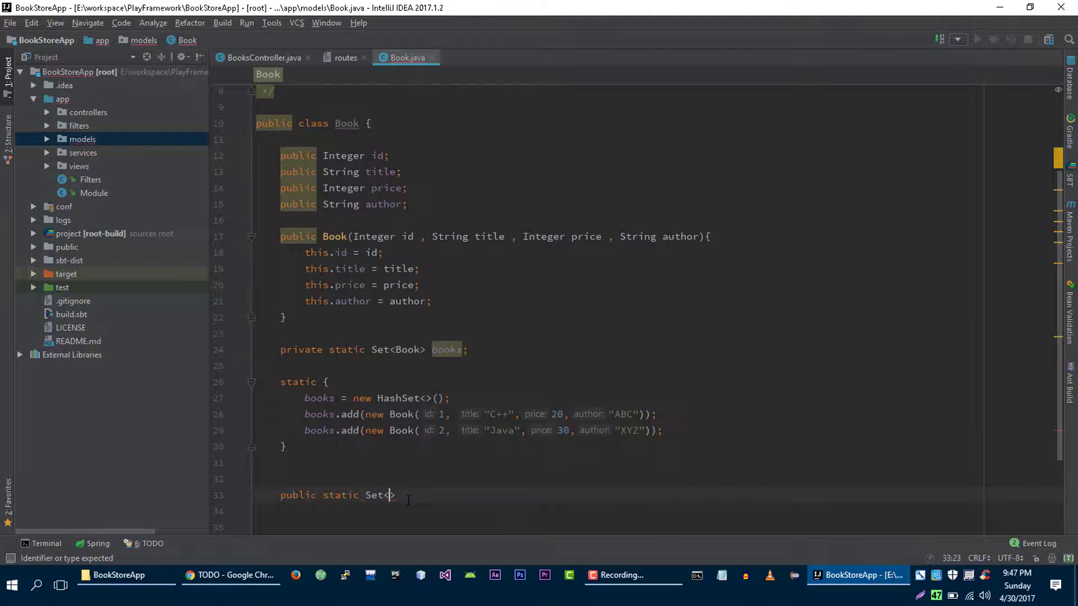
pyautogui.write('Book')
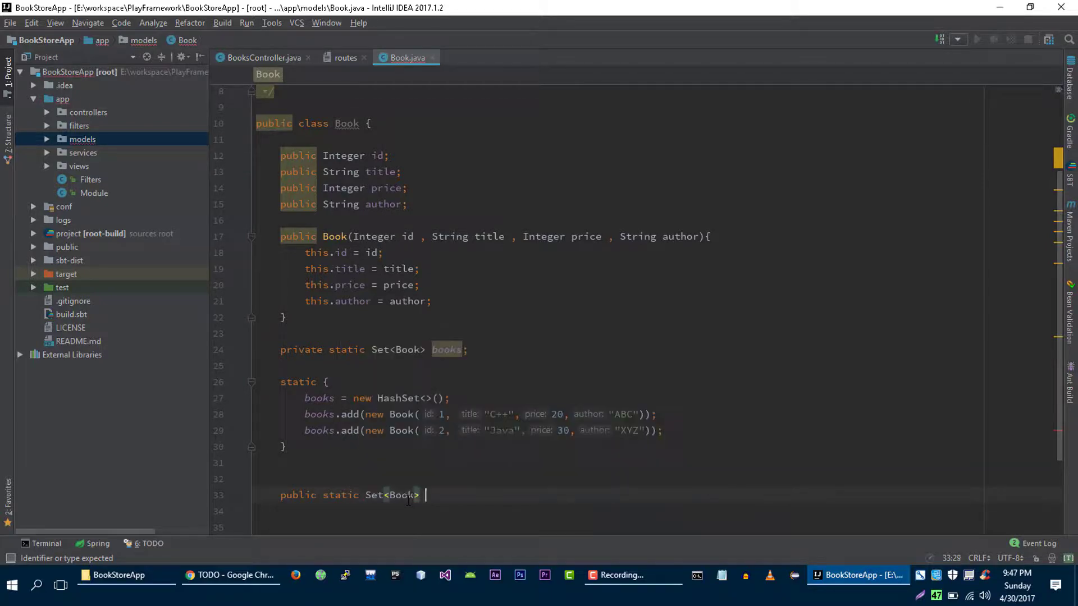
pyautogui.write('a')
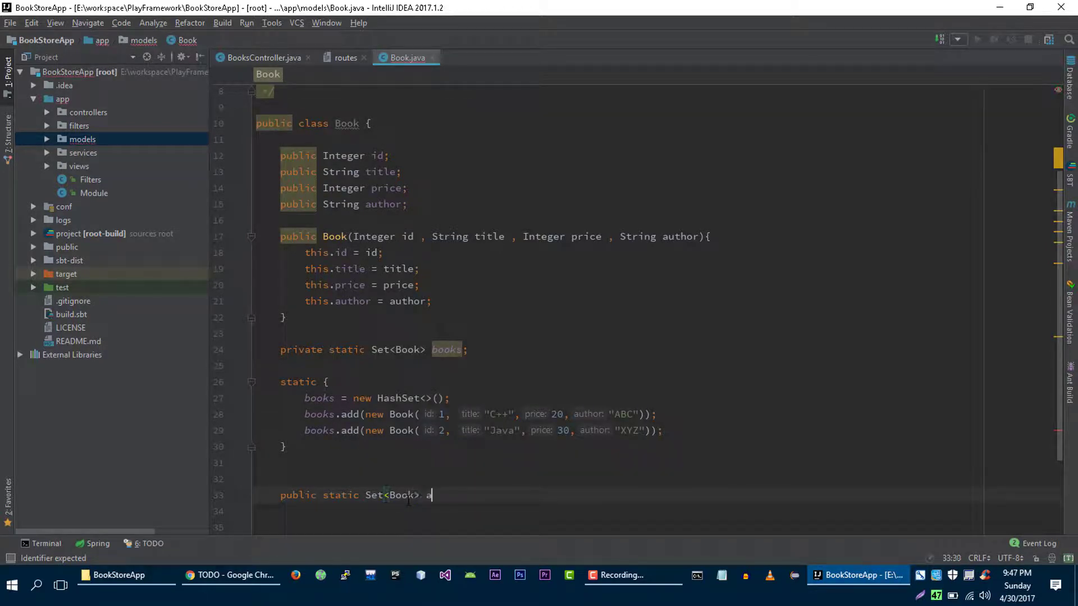
pyautogui.write('llBooks ()')
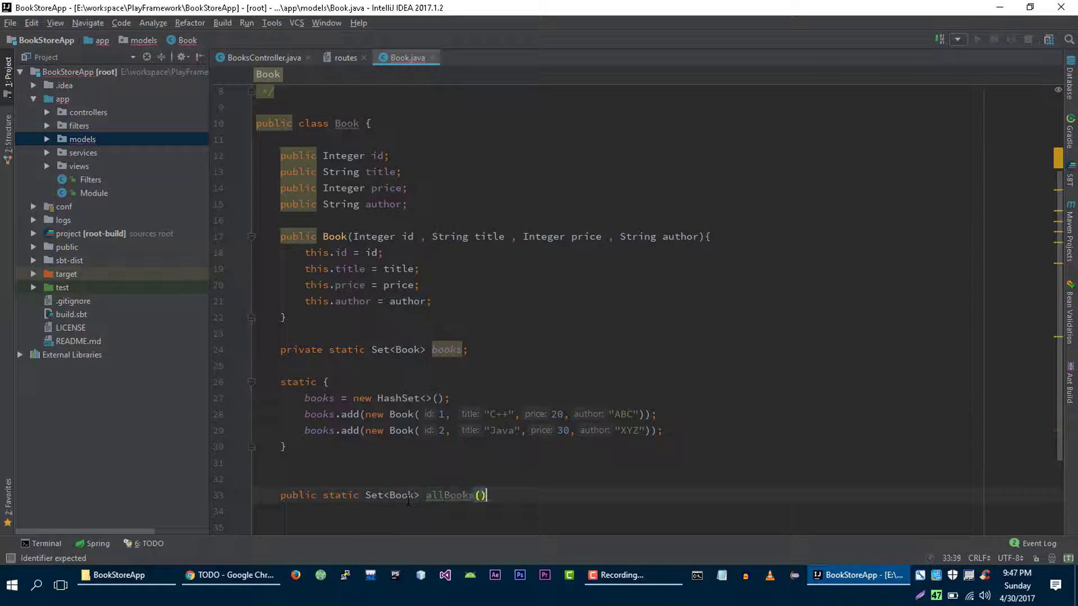
pyautogui.write('re')
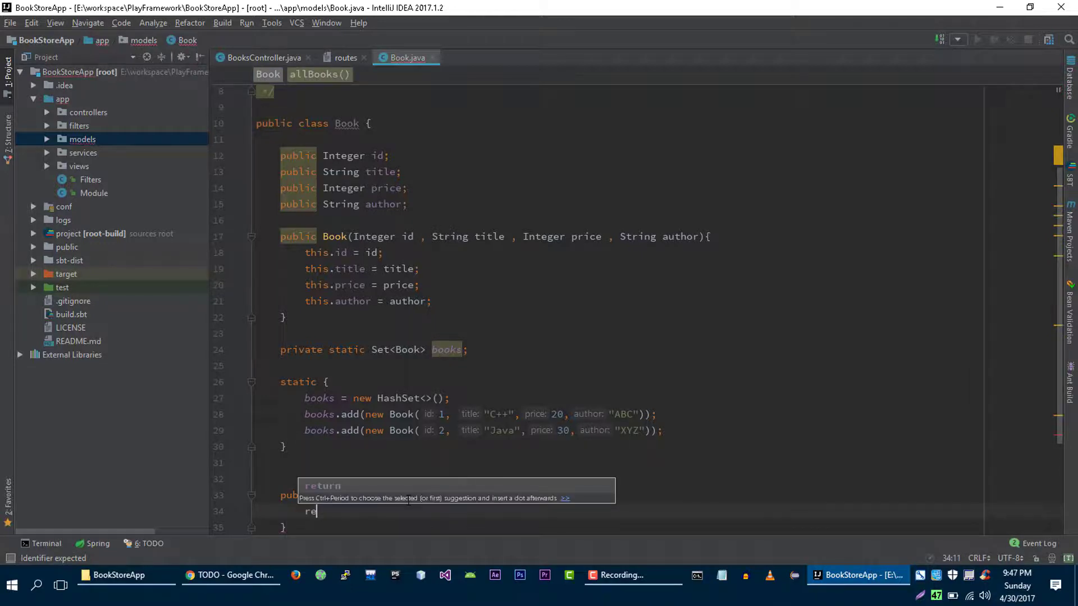
pyautogui.write('turn books;')
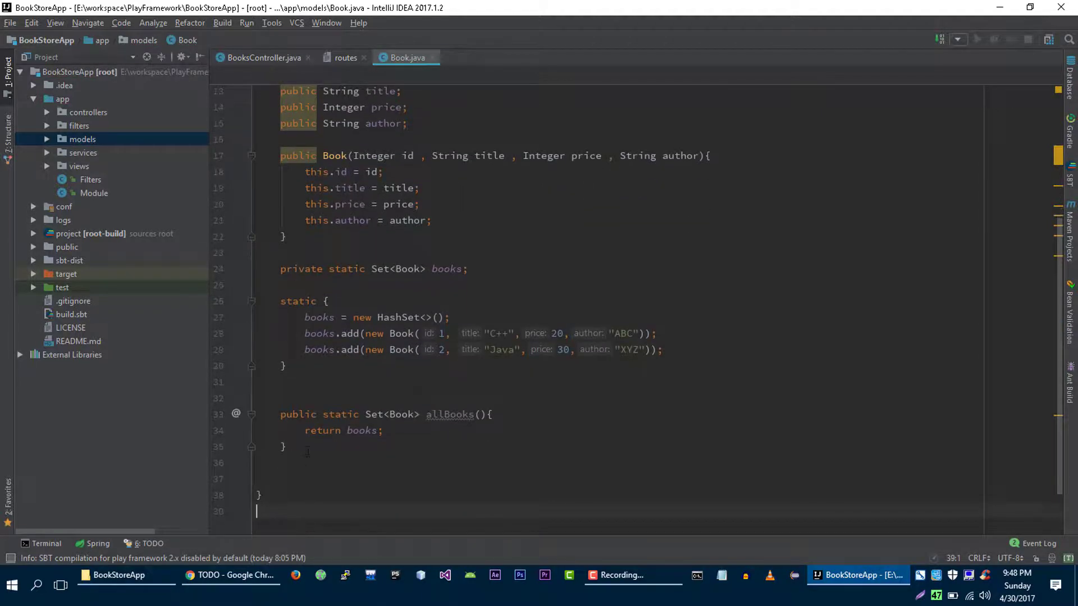
# Write the public static Book findById(Integer id) method signature
pyautogui.write('public')
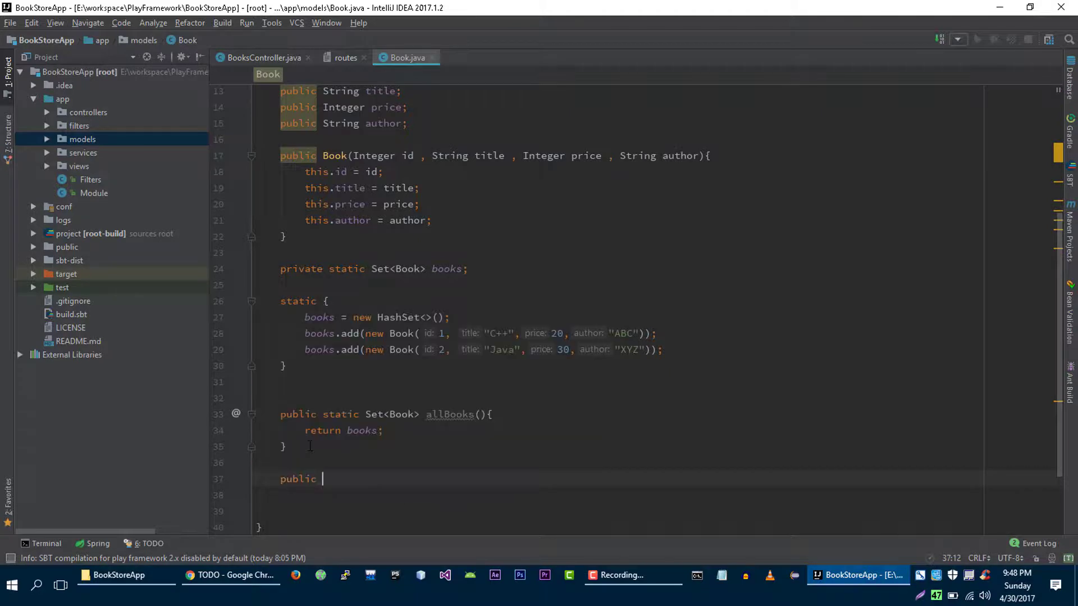
pyautogui.write('sta')
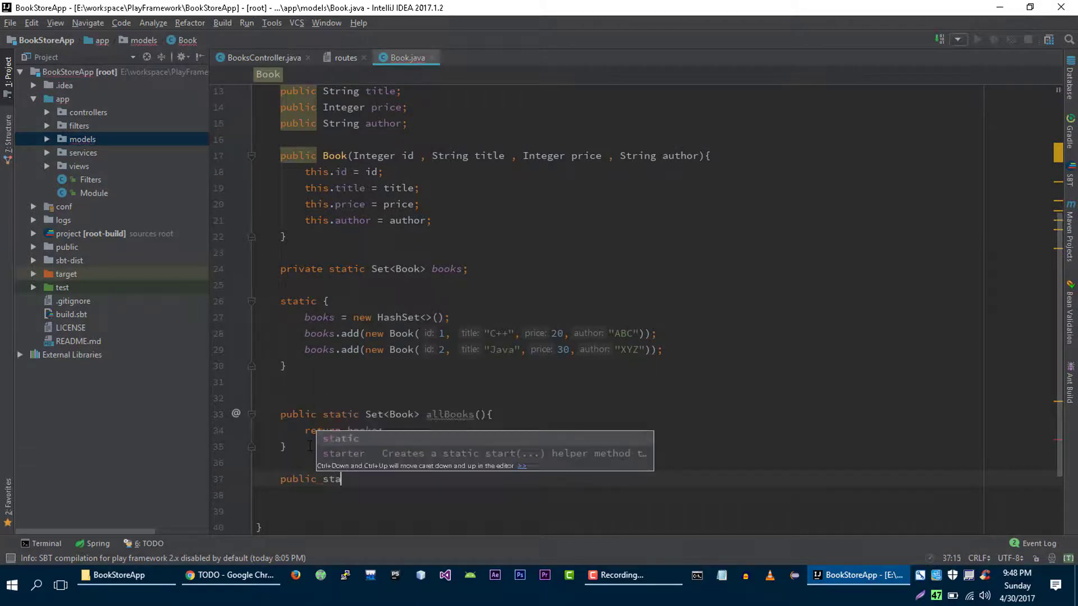
pyautogui.press('Tab')
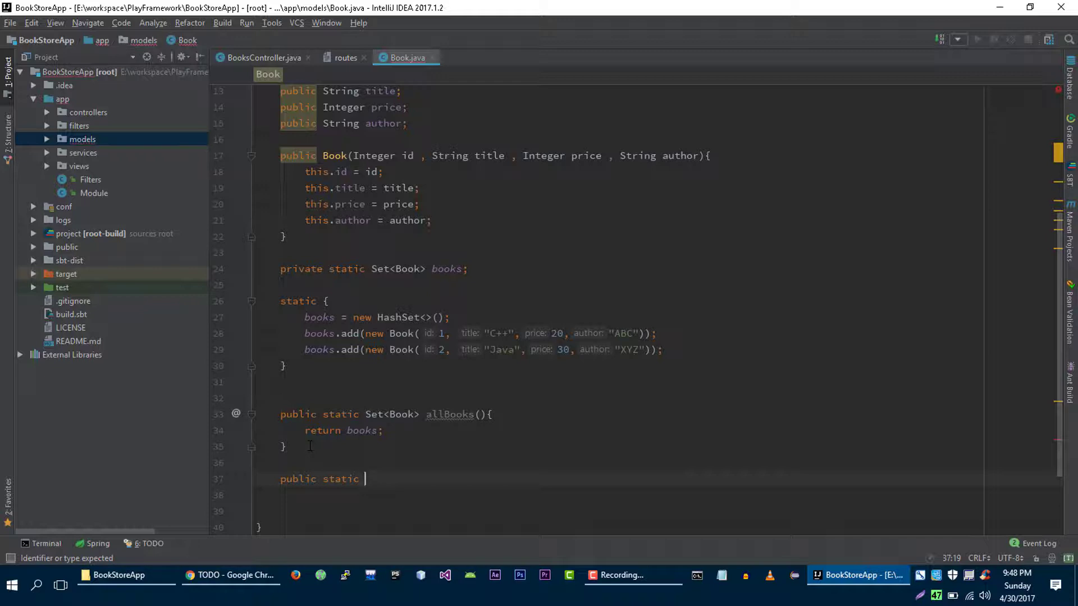
pyautogui.write('Book')
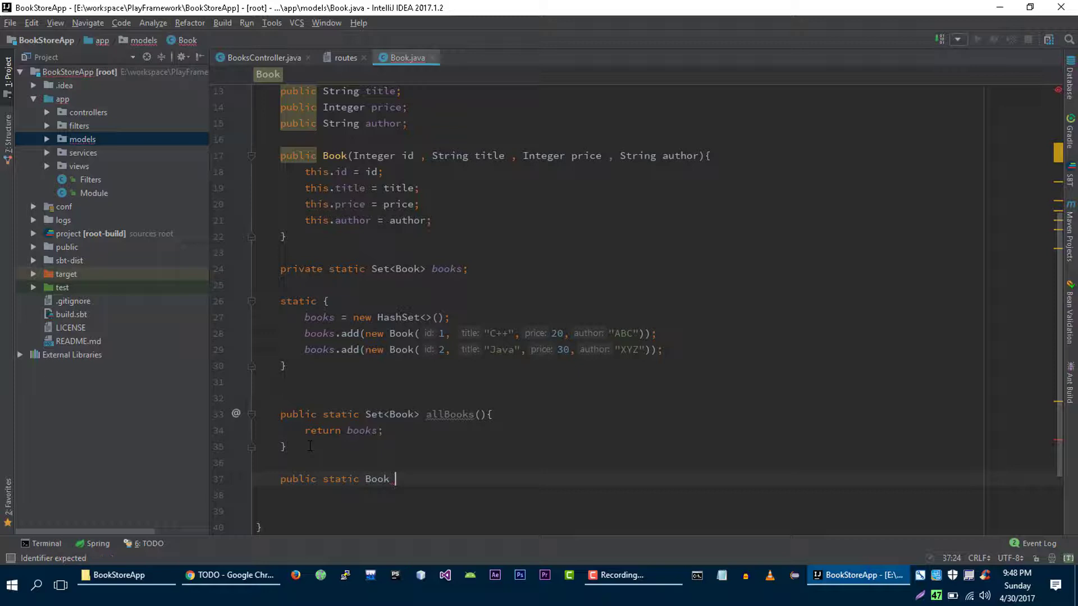
pyautogui.write('findBy')
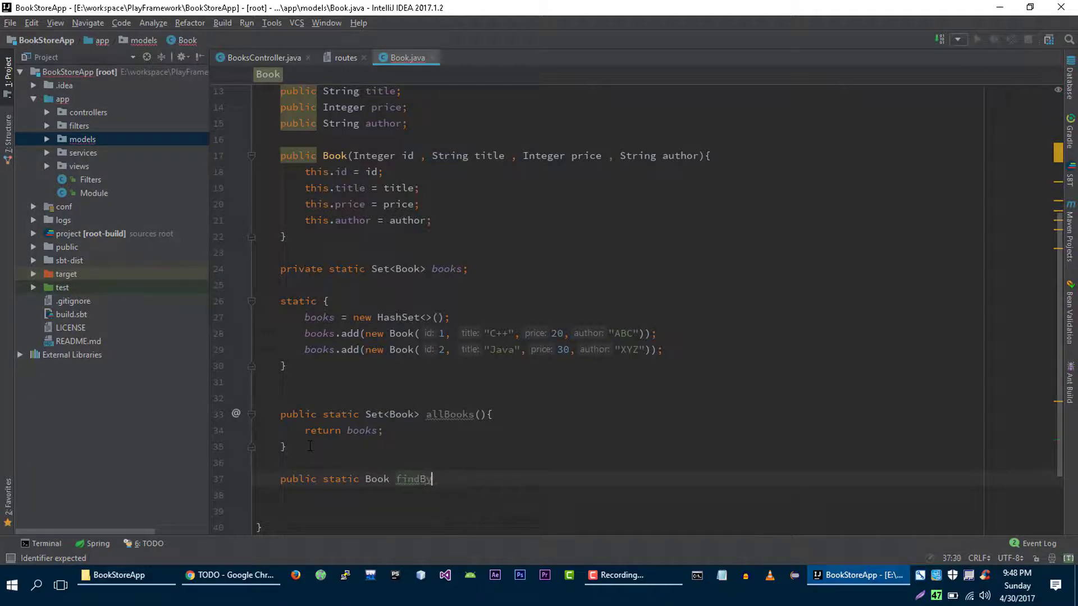
pyautogui.write('Id(')
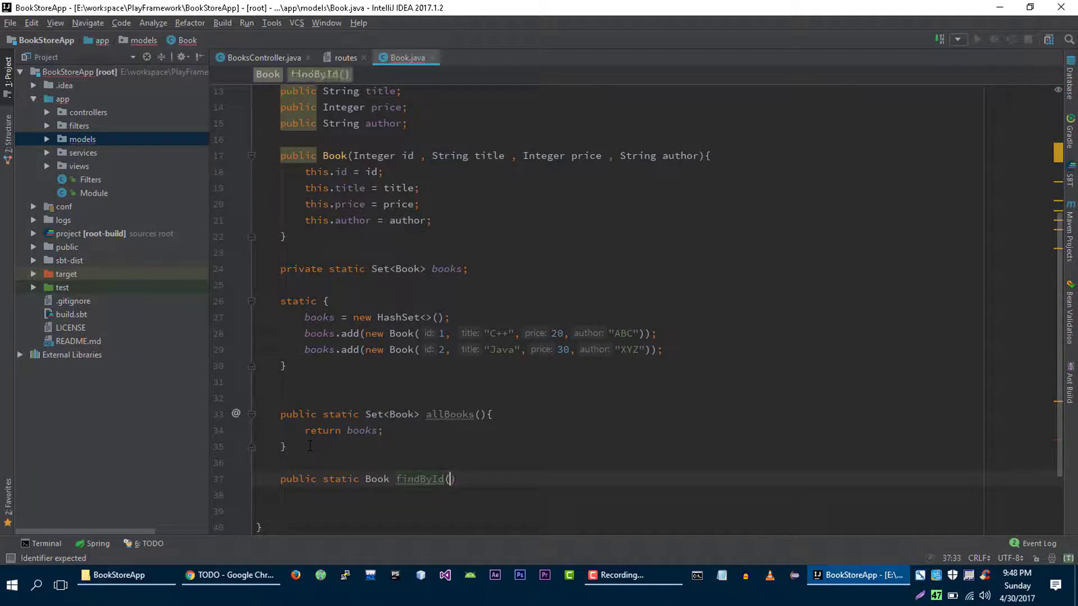
pyautogui.write('Integer id')
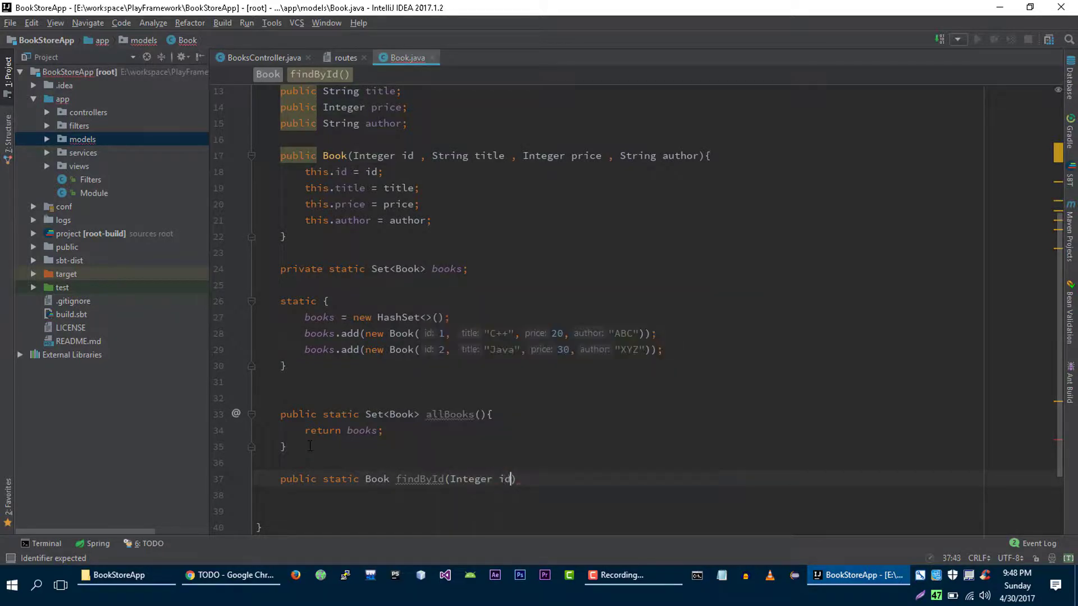
pyautogui.write('{')
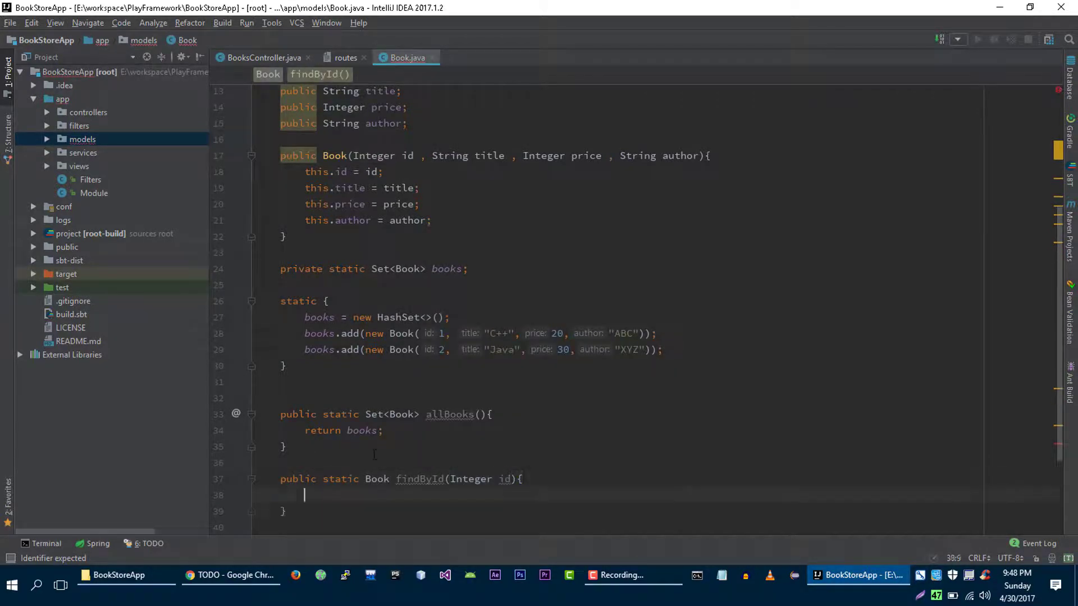
pyautogui.scroll(-3)
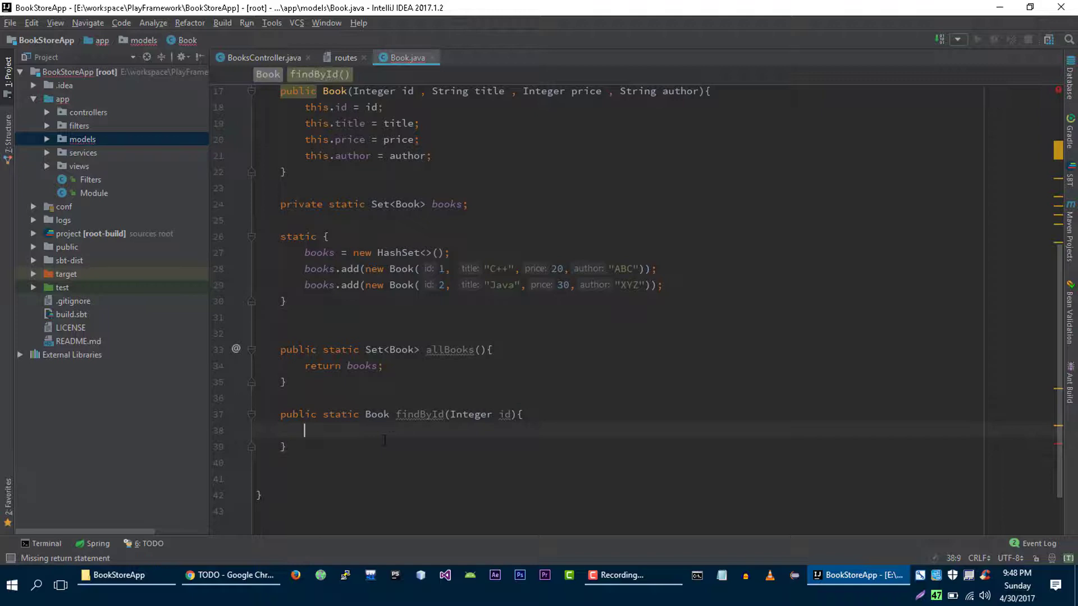
# Loop over books returning the one where id.equals(book.id), otherwise return null
pyautogui.write('for (')
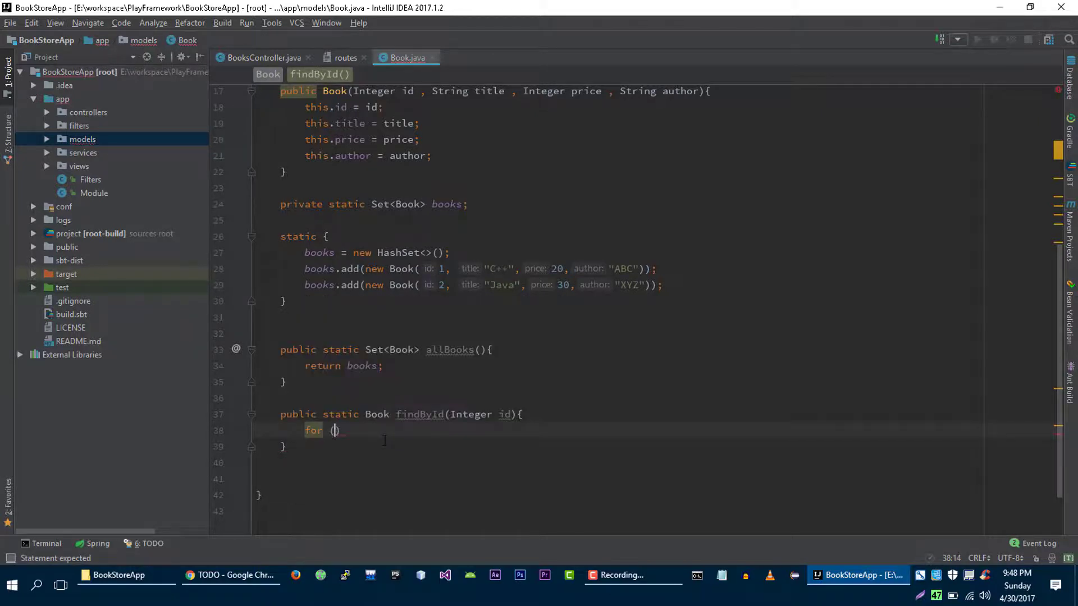
pyautogui.write('Book')
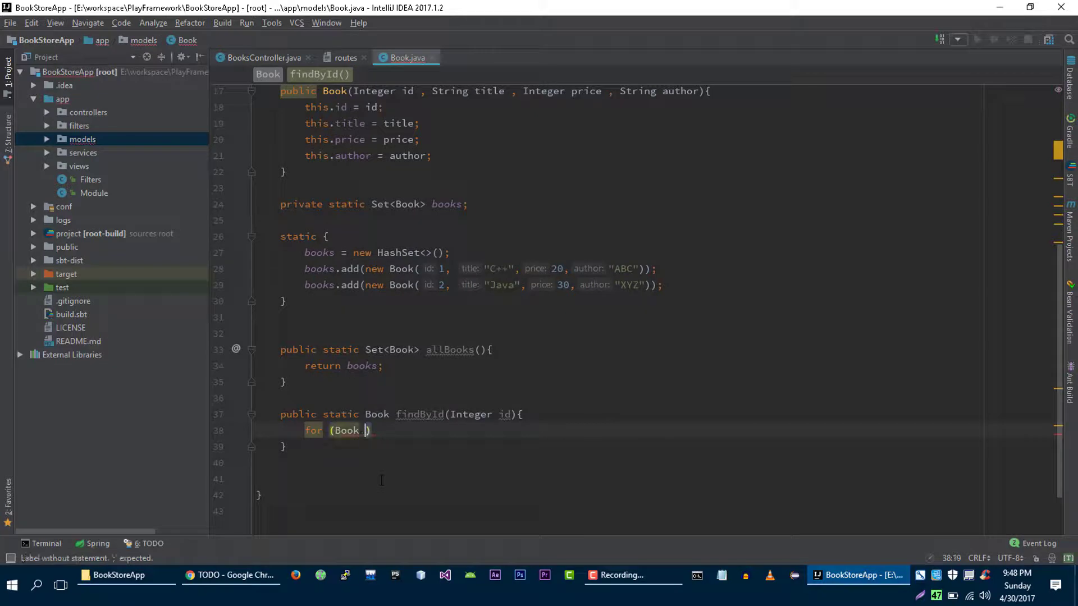
pyautogui.write('book :')
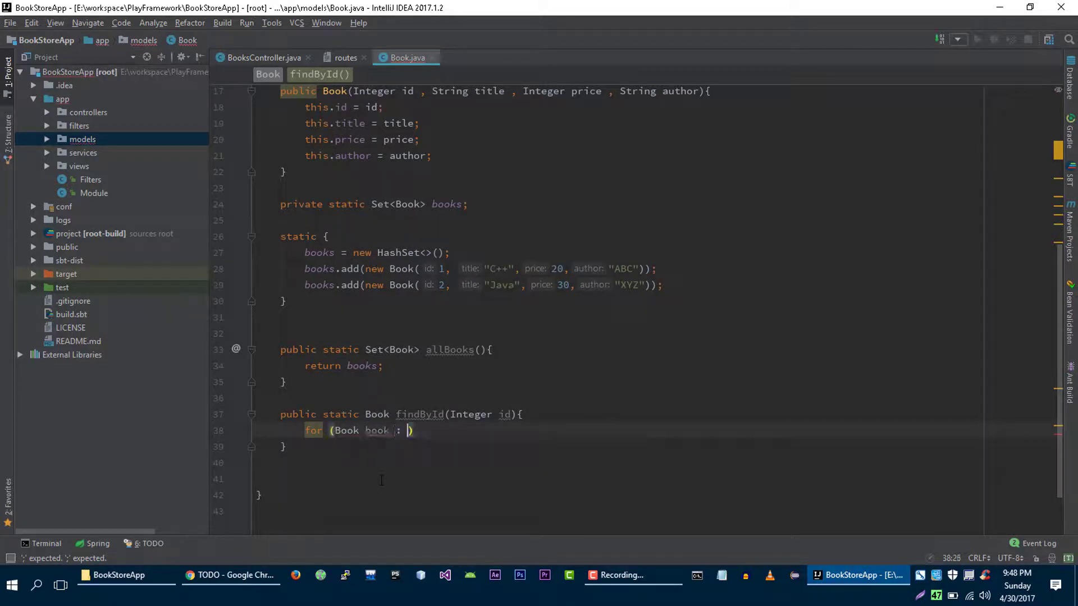
pyautogui.write('books)')
pyautogui.write('if(')
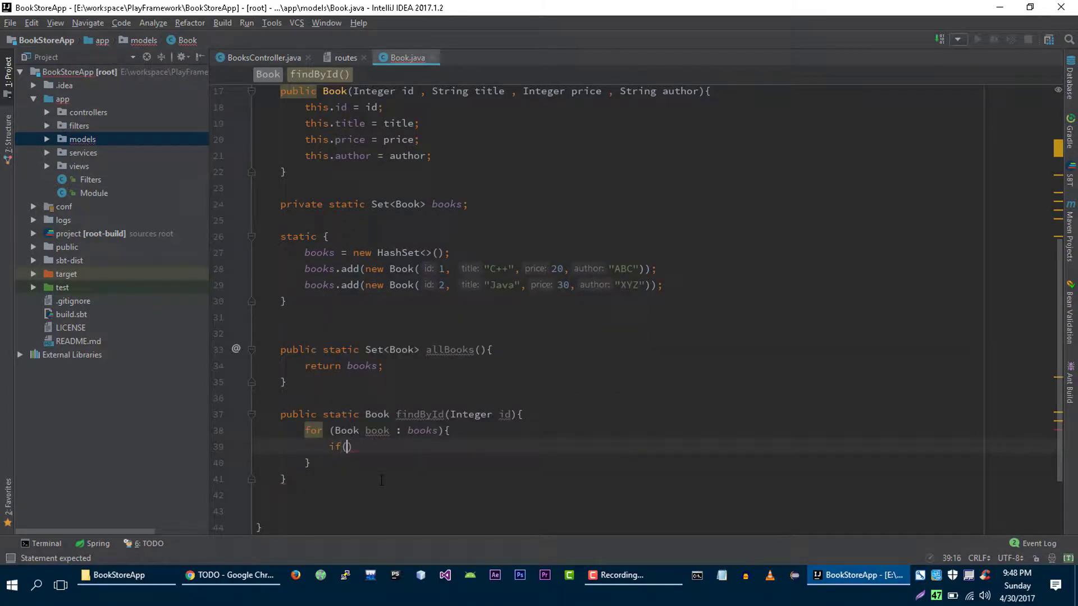
pyautogui.write('id.equals(')
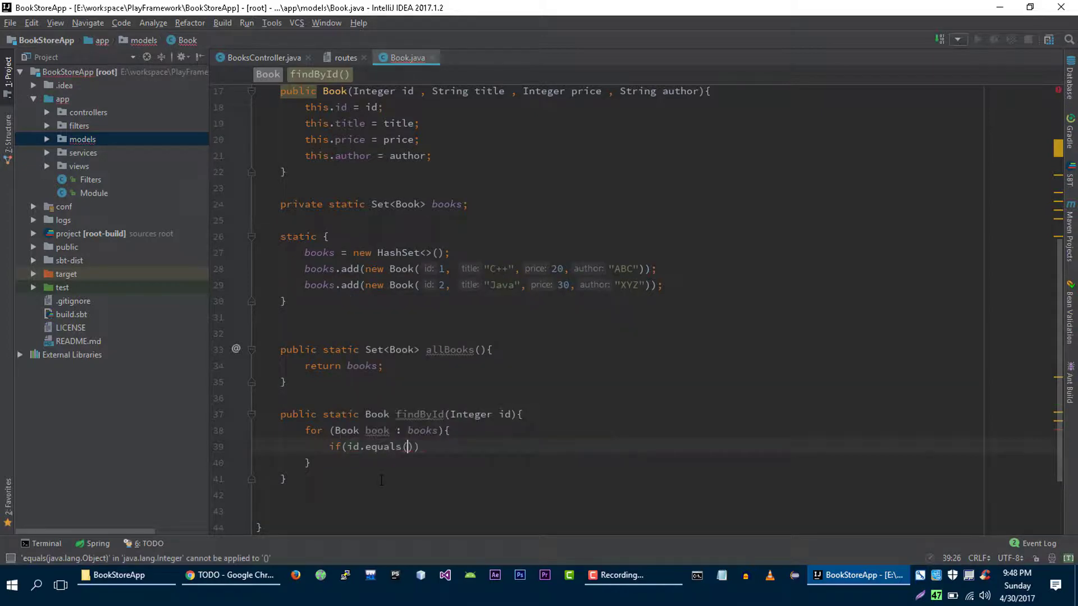
pyautogui.write('book.id')
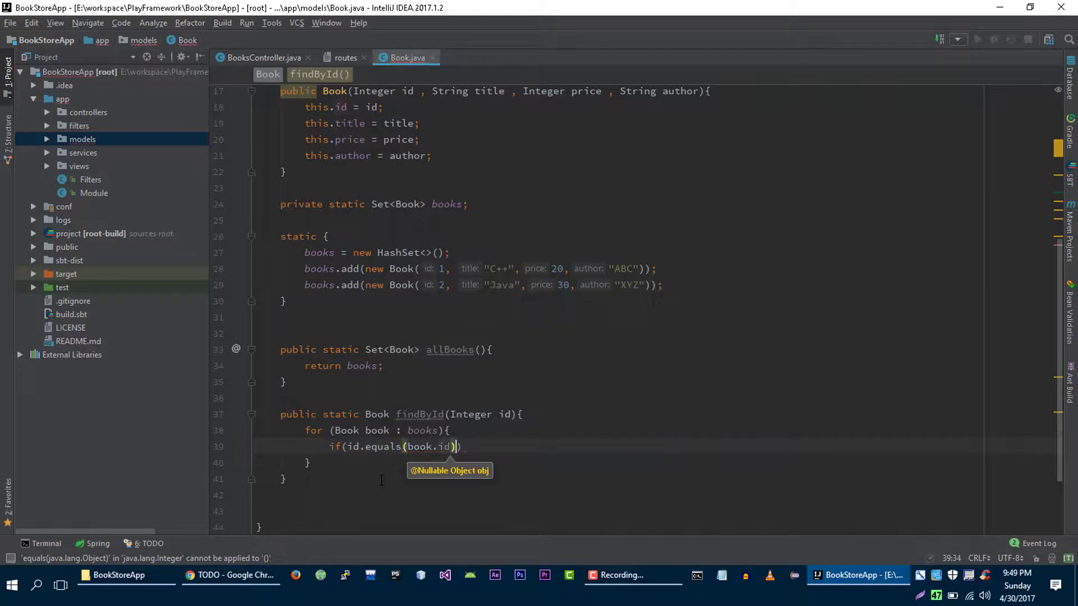
pyautogui.write('{')
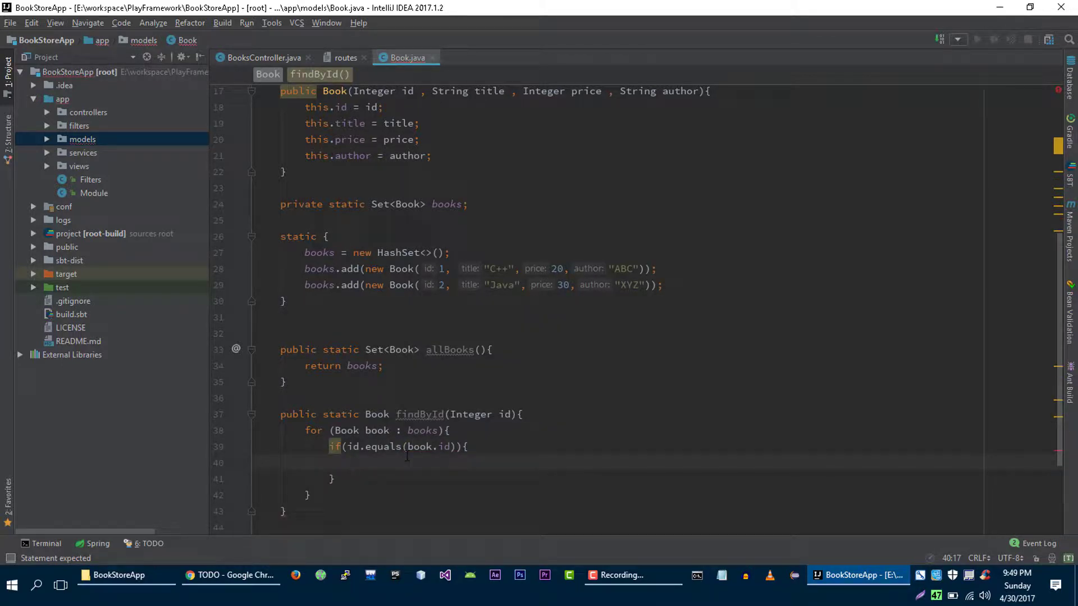
pyautogui.write('ret')
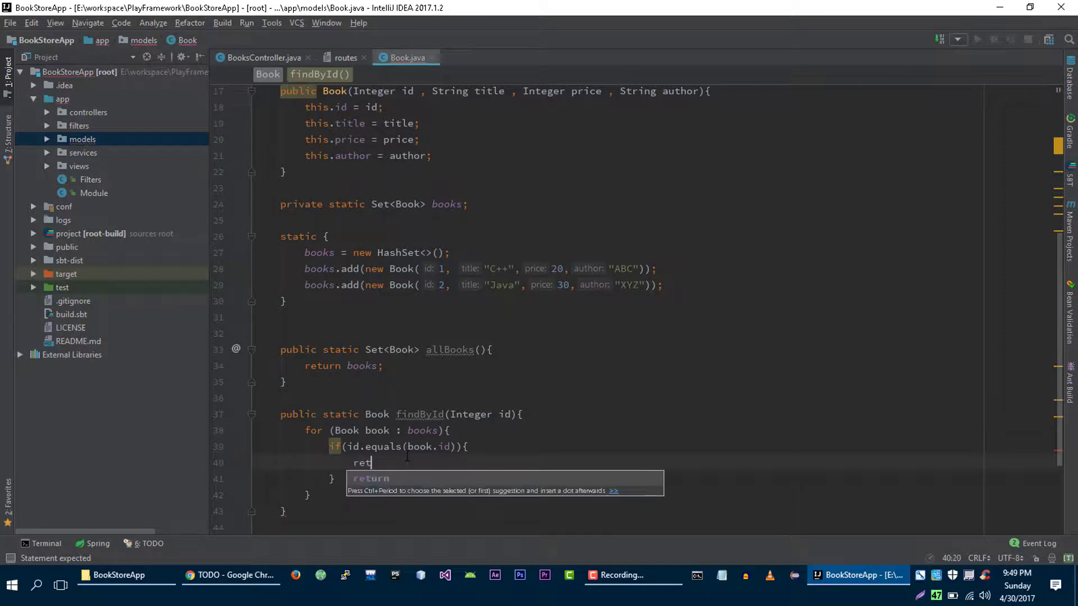
pyautogui.write('urn book;')
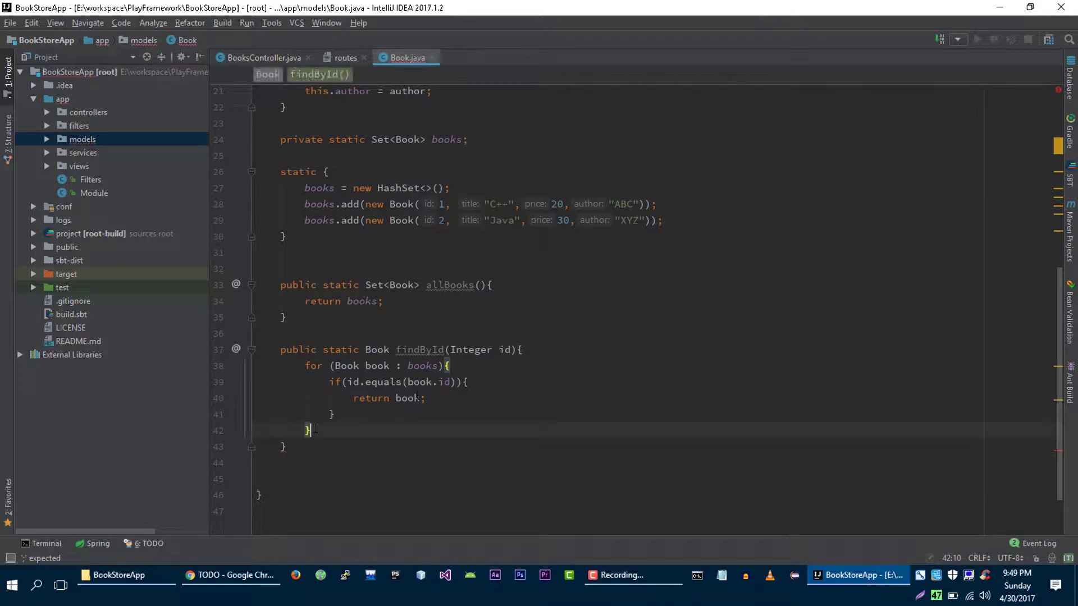
pyautogui.write('return')
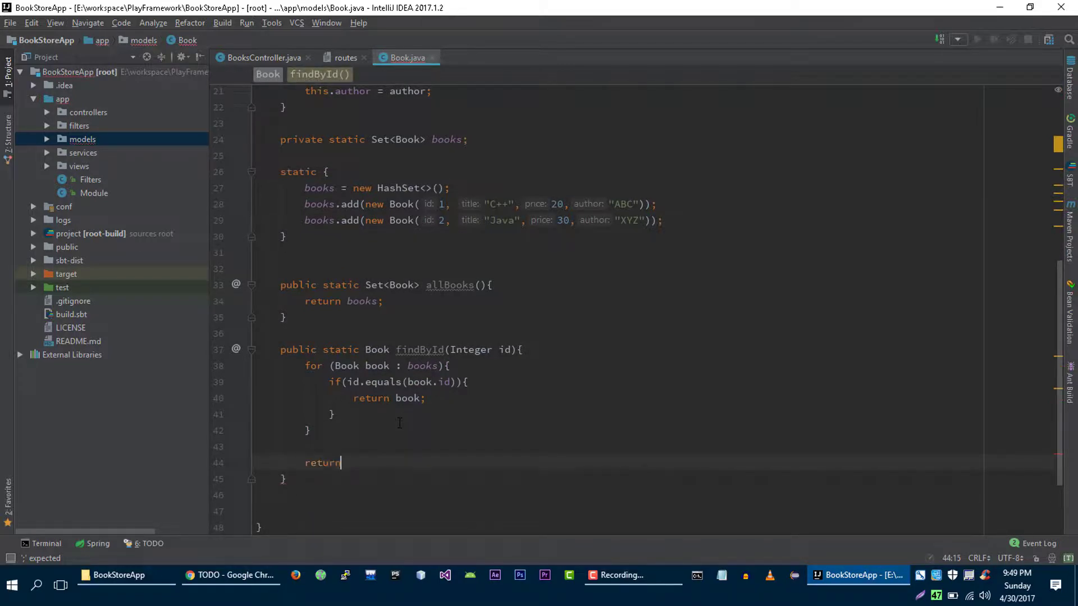
pyautogui.write('null;')
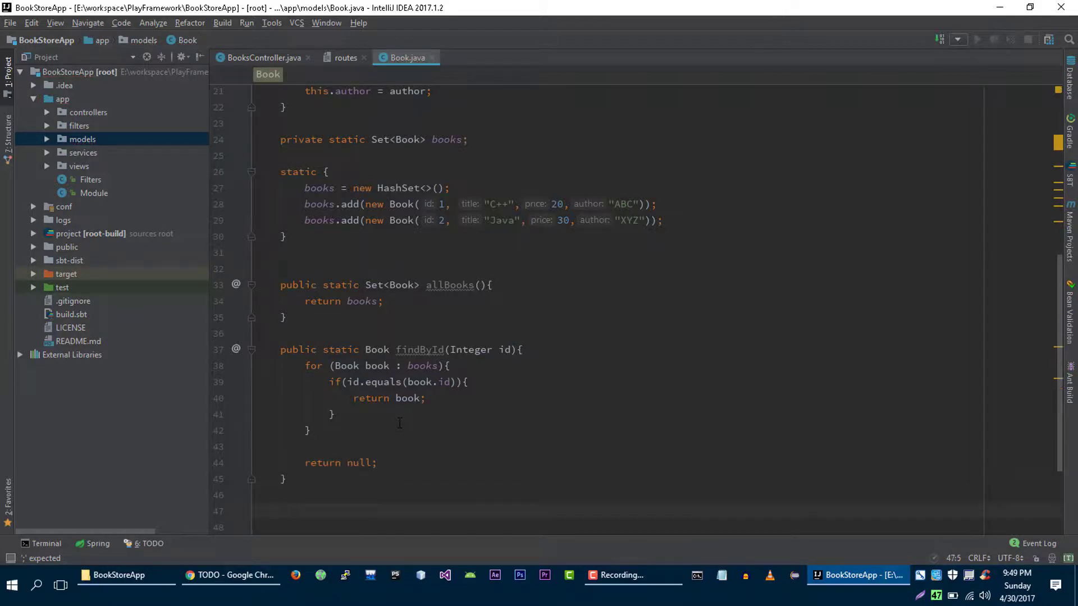
pyautogui.write('public')
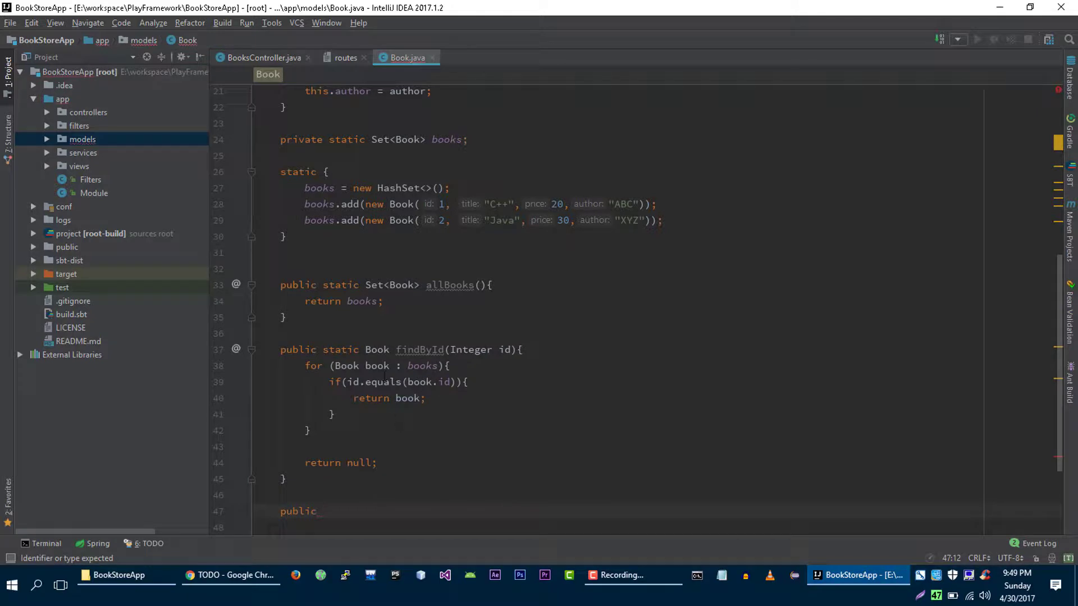
# Write public static void add(Book book) that calls books.add(book)
pyautogui.write('static')
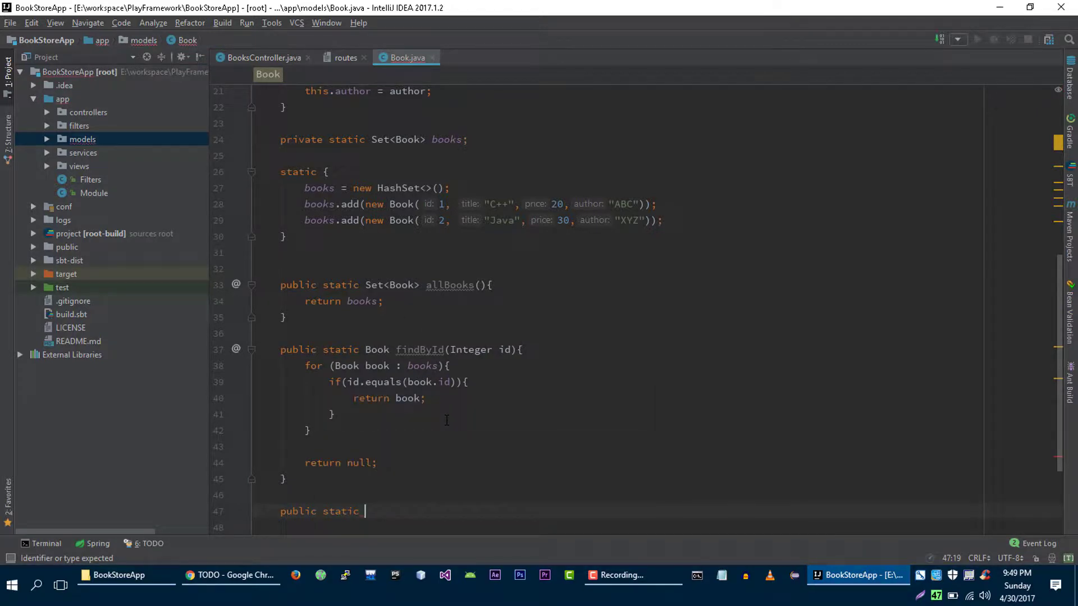
pyautogui.write('void add')
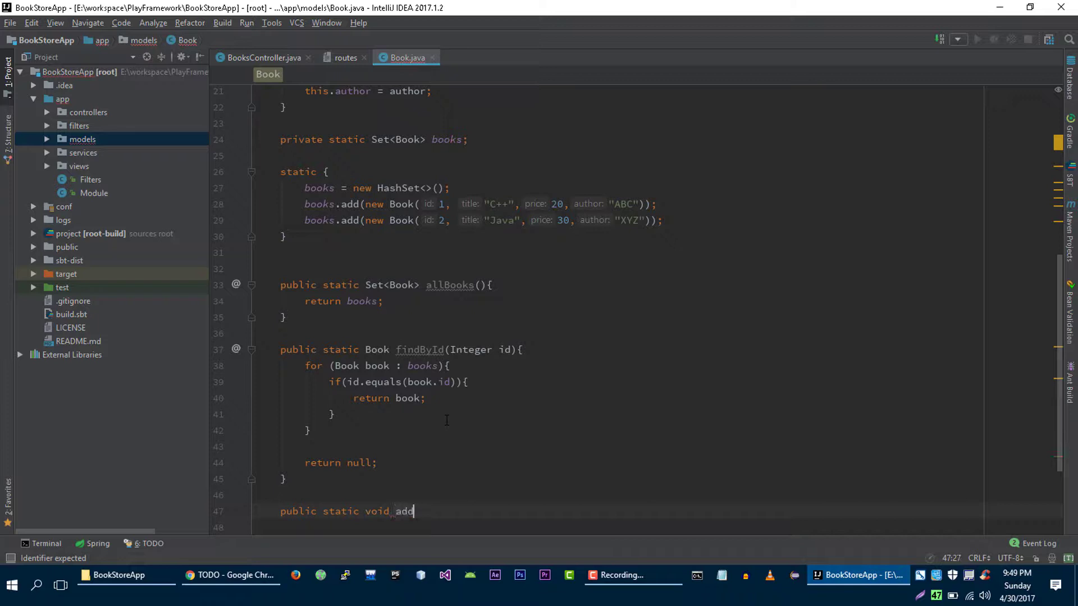
pyautogui.write('(){')
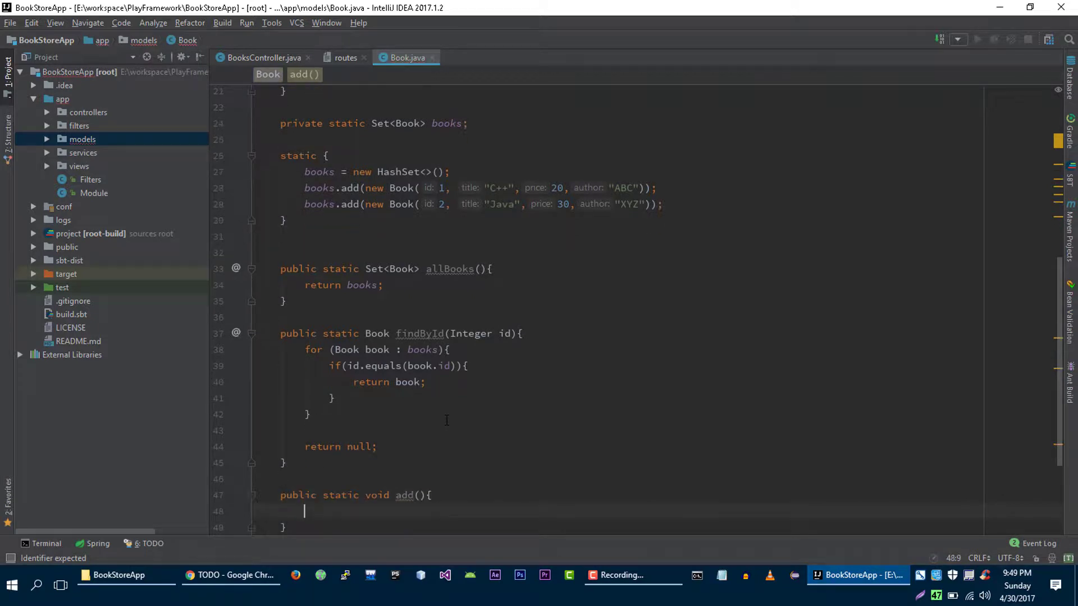
pyautogui.click(415, 495)
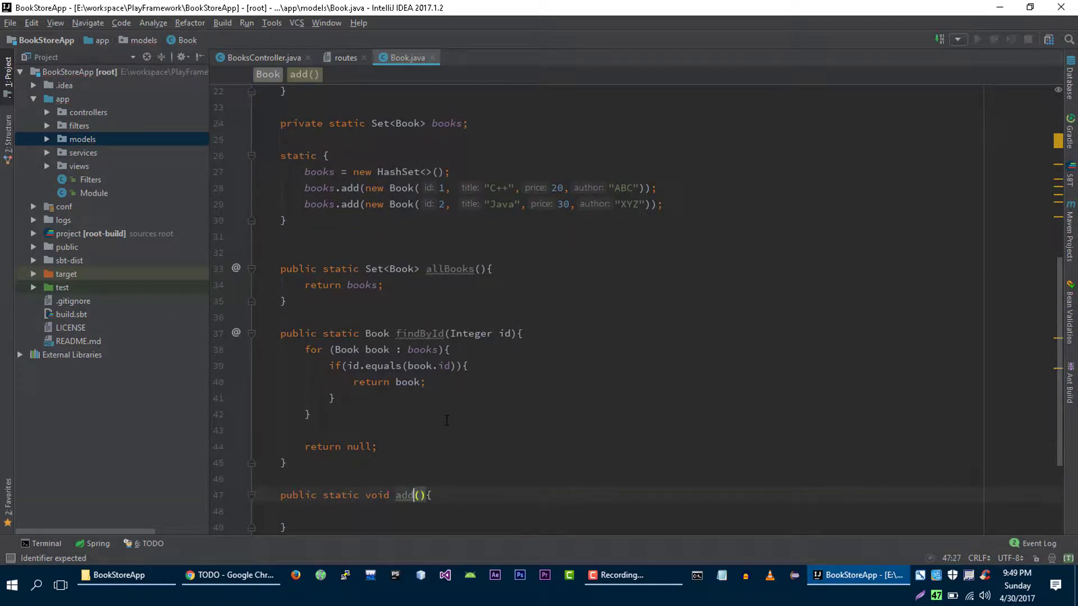
pyautogui.write('Book')
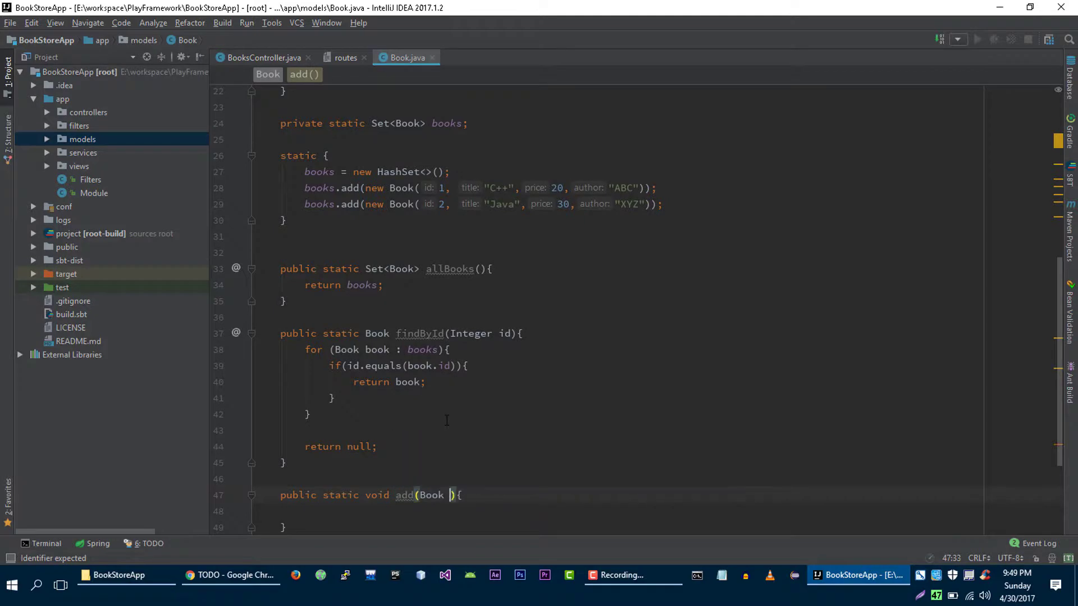
pyautogui.write('book')
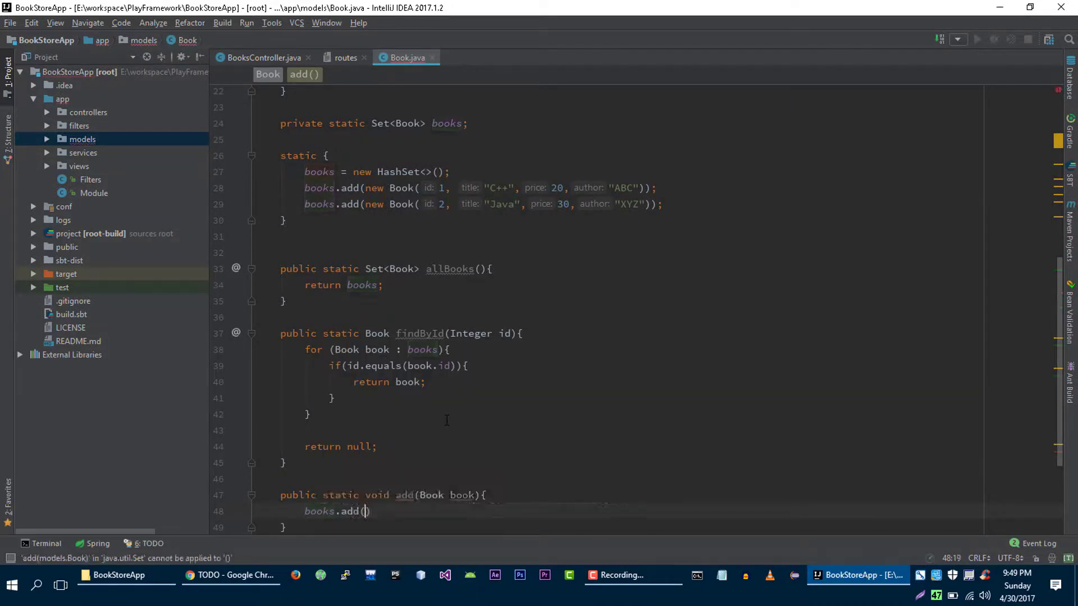
pyautogui.write('book);')
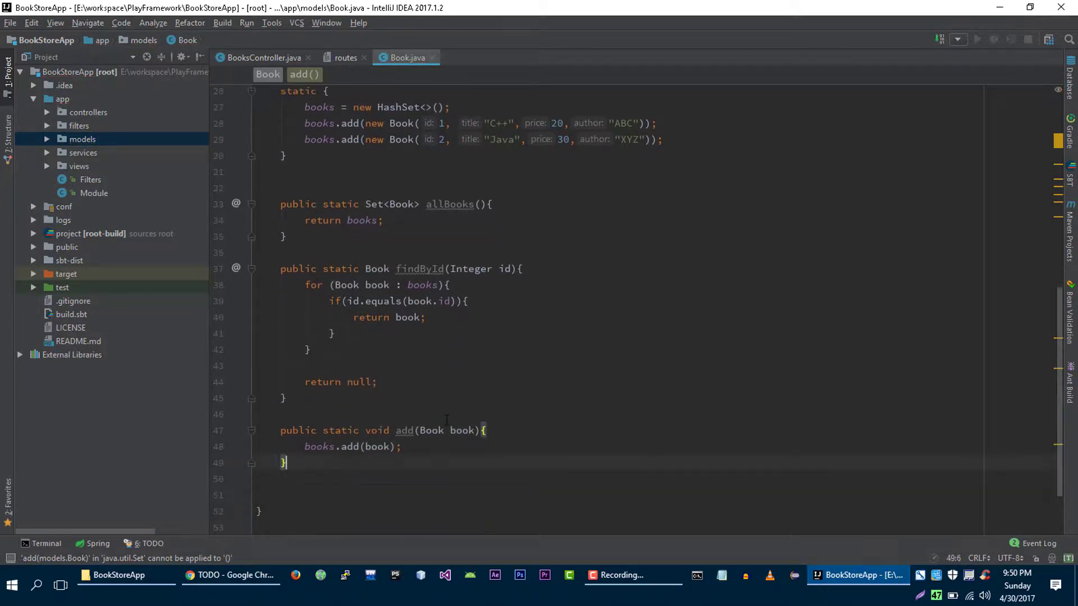
pyautogui.write('public static boolean remove(')
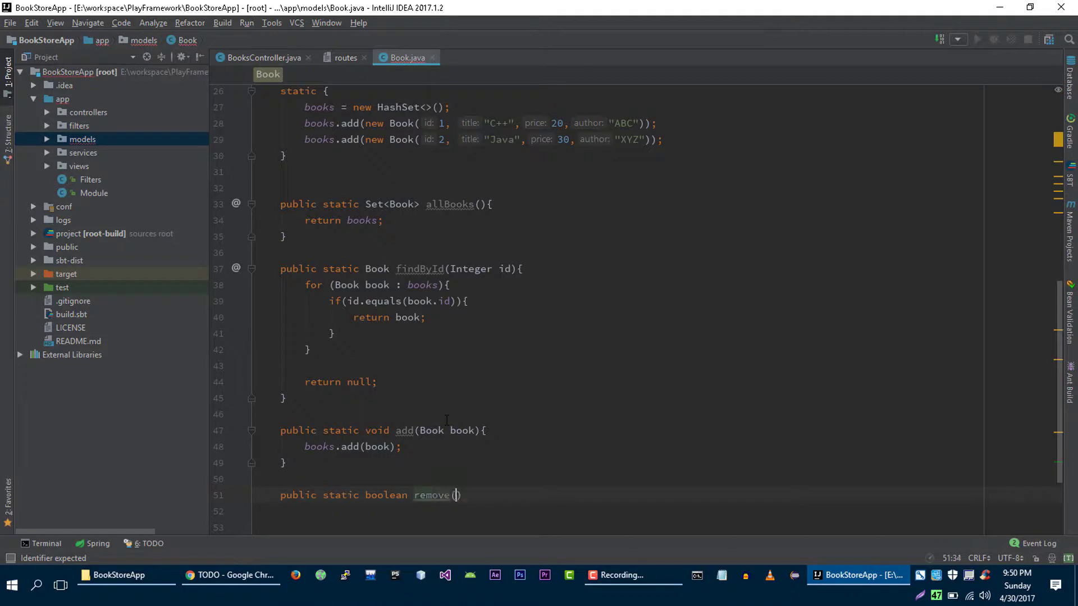
# Write static boolean remove(Book book) returning books.remove(book) via autocomplete
pyautogui.write(')')
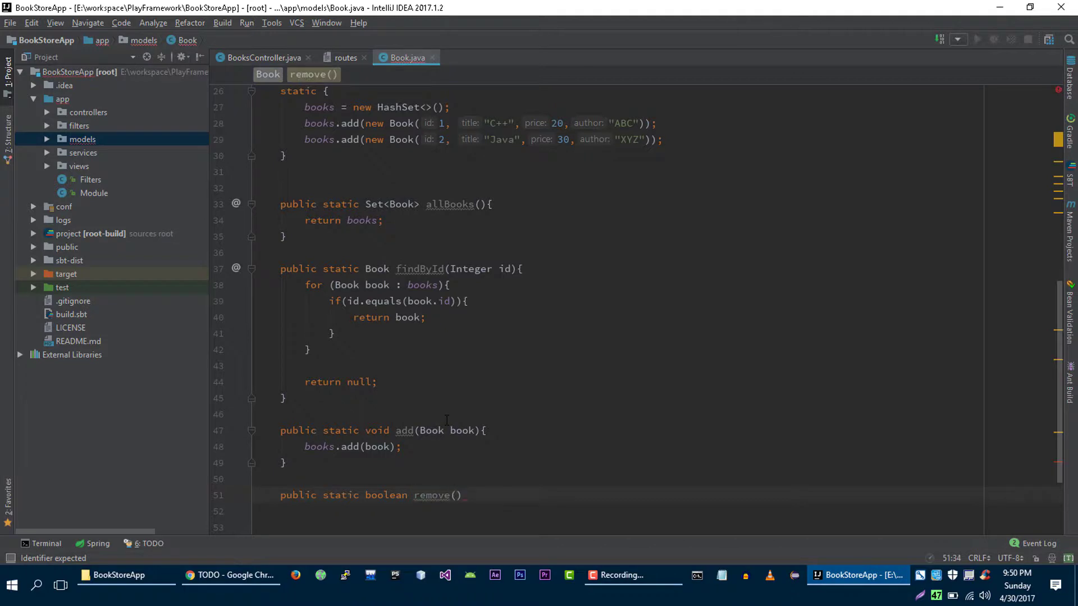
pyautogui.write('Book book')
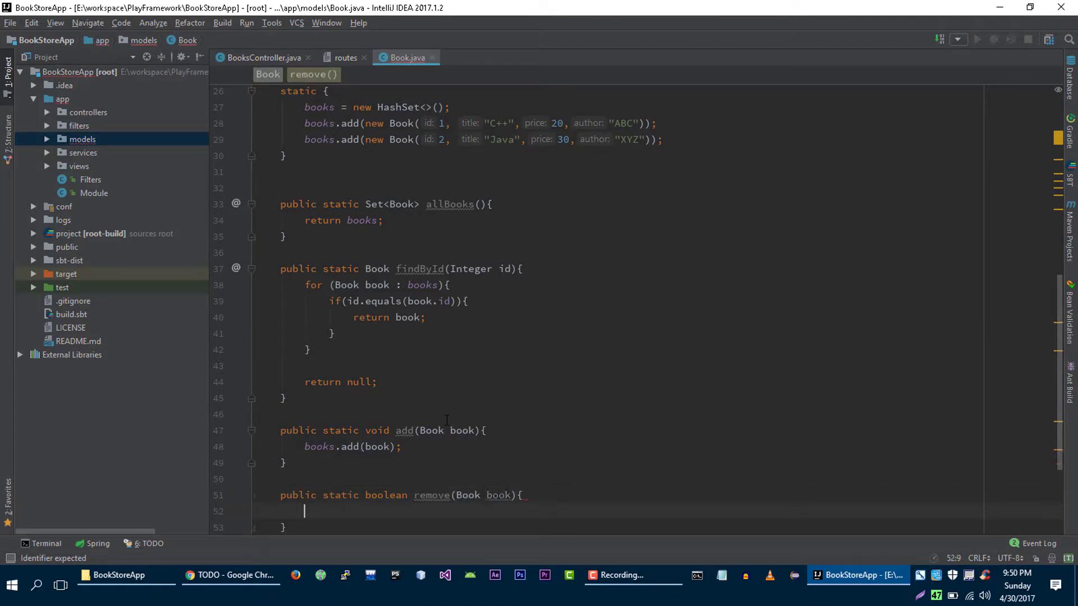
pyautogui.write('return')
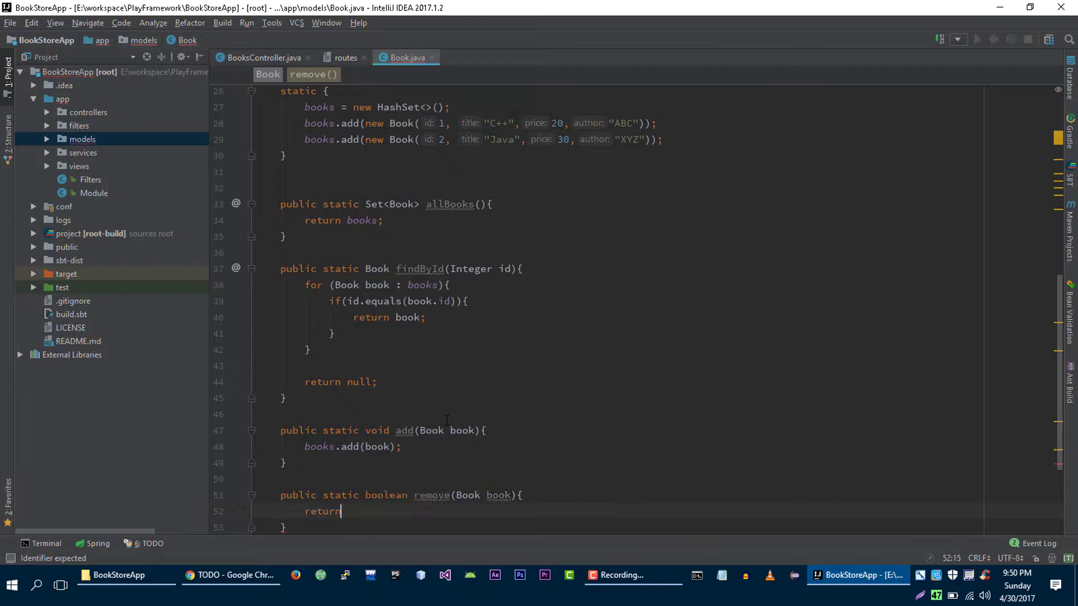
pyautogui.write('books.rem')
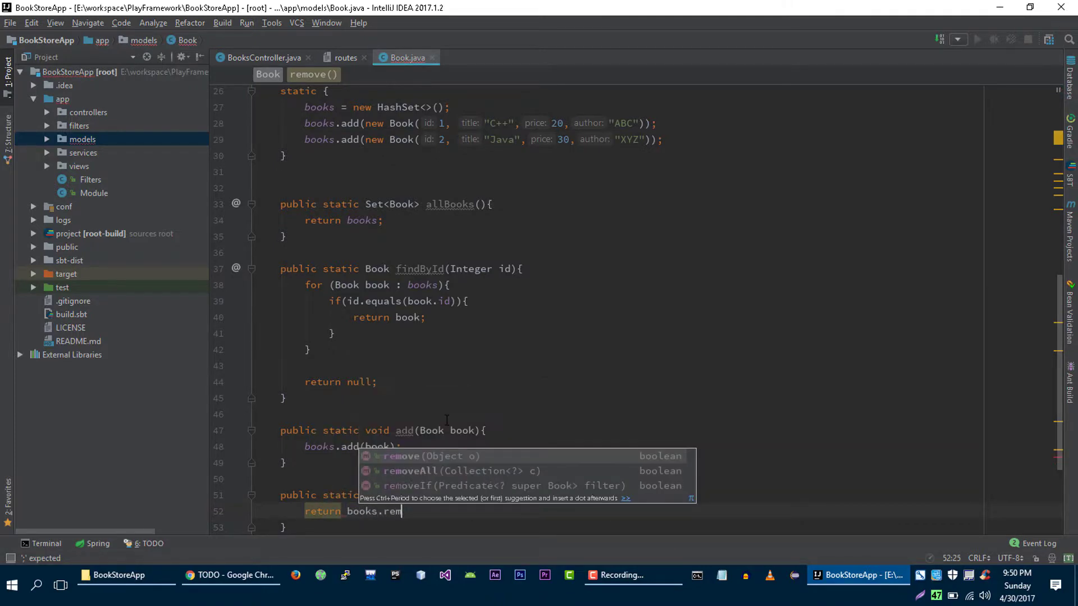
pyautogui.write('ove(boo')
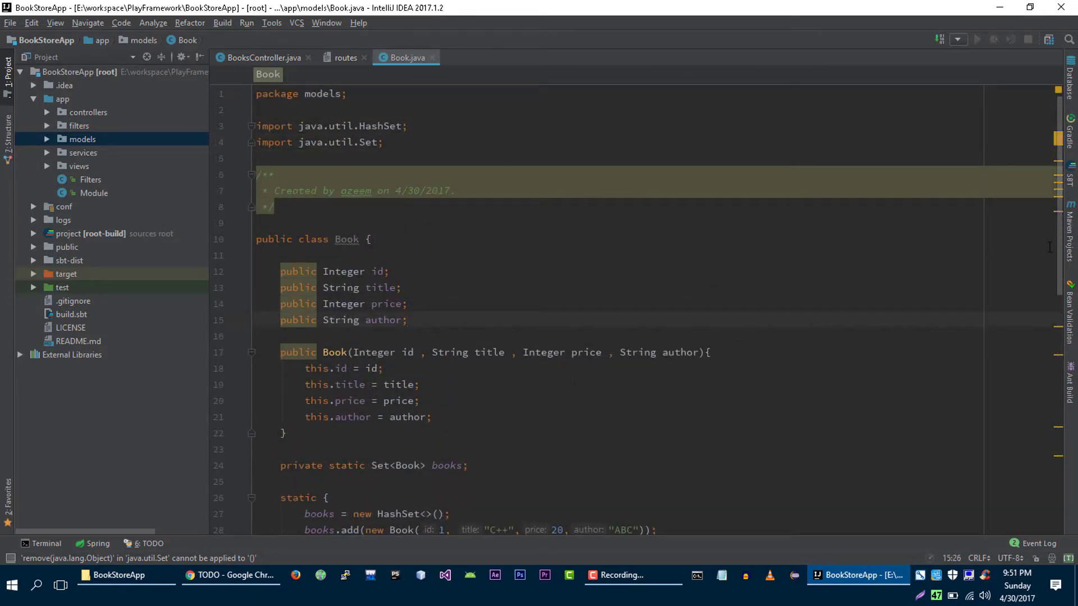
# Switch to BooksController.java and place the caret in its index method
pyautogui.click(262, 57)
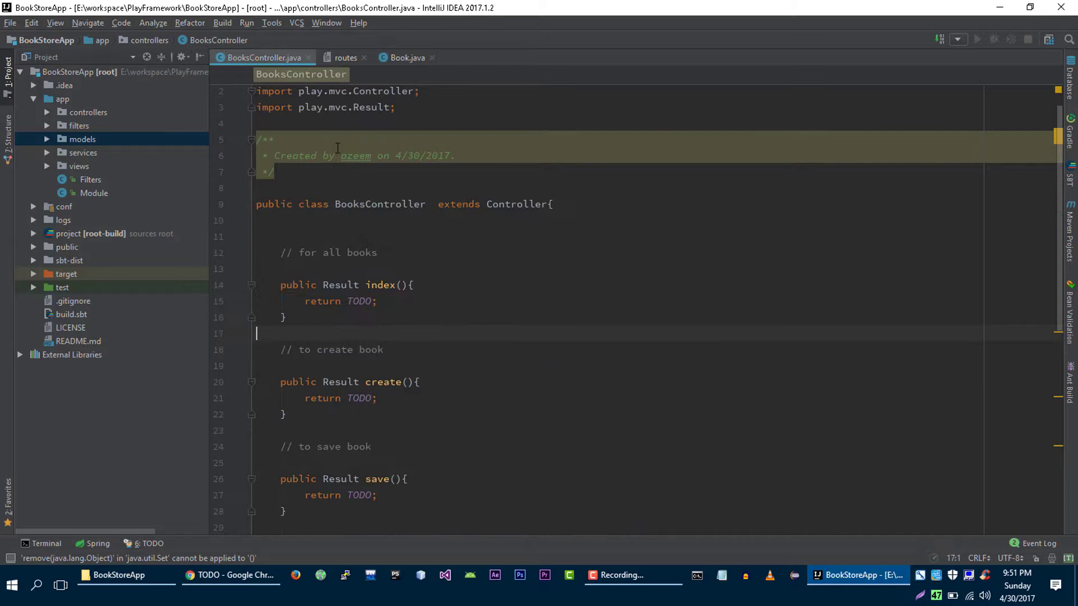
pyautogui.click(369, 284)
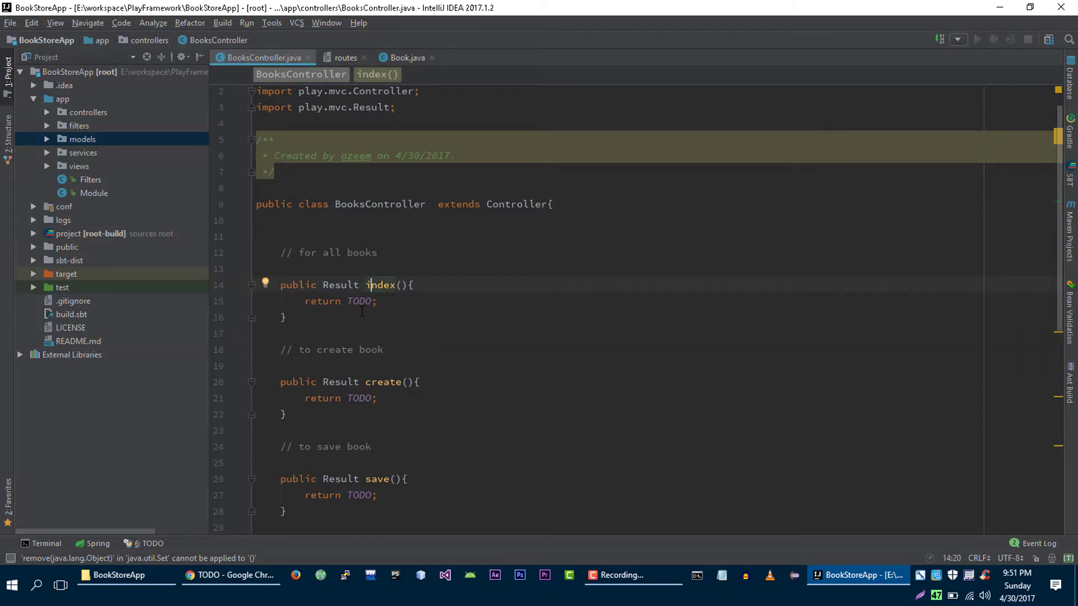